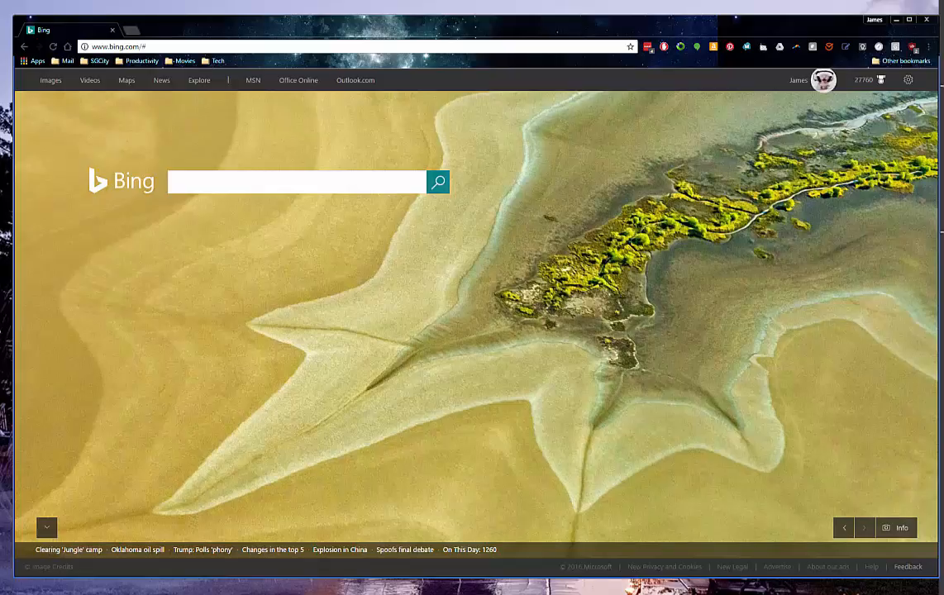
mouse_move(182, 450)
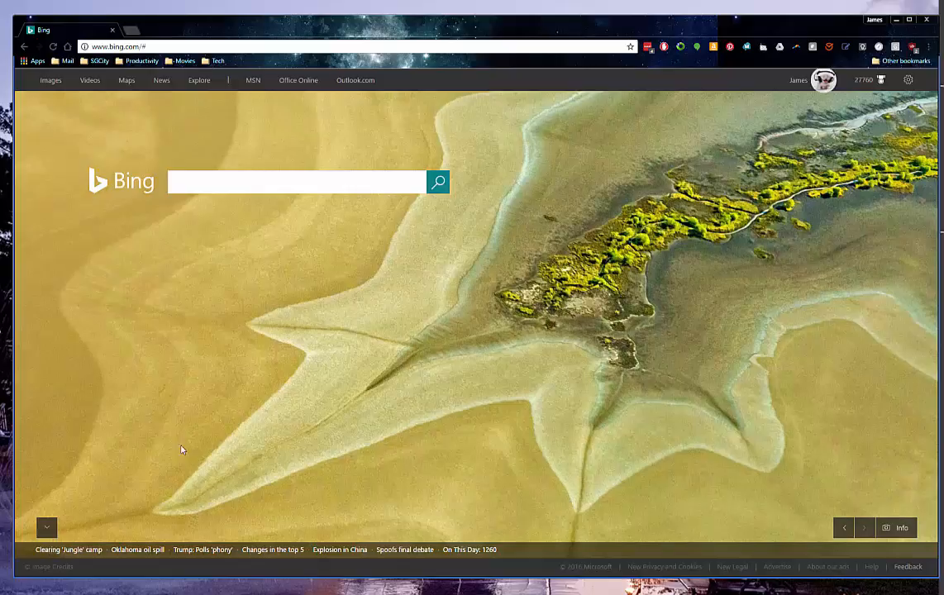
left_click(124, 47)
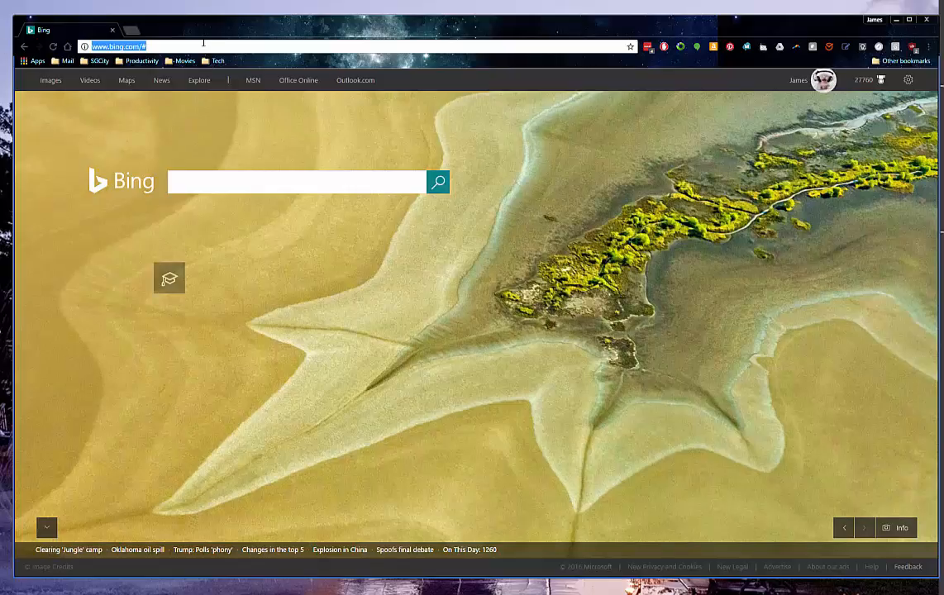
type("facebook.com")
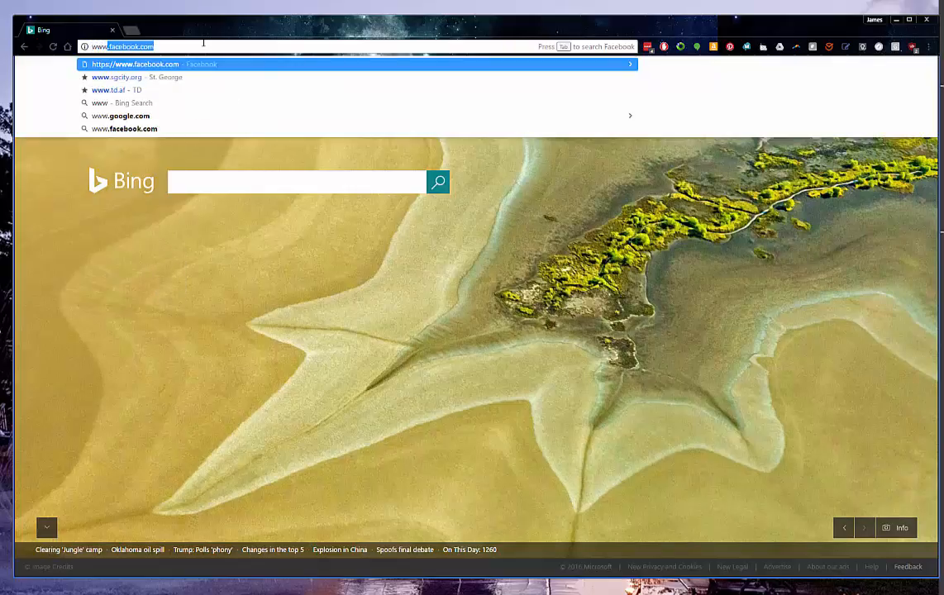
left_click(113, 78)
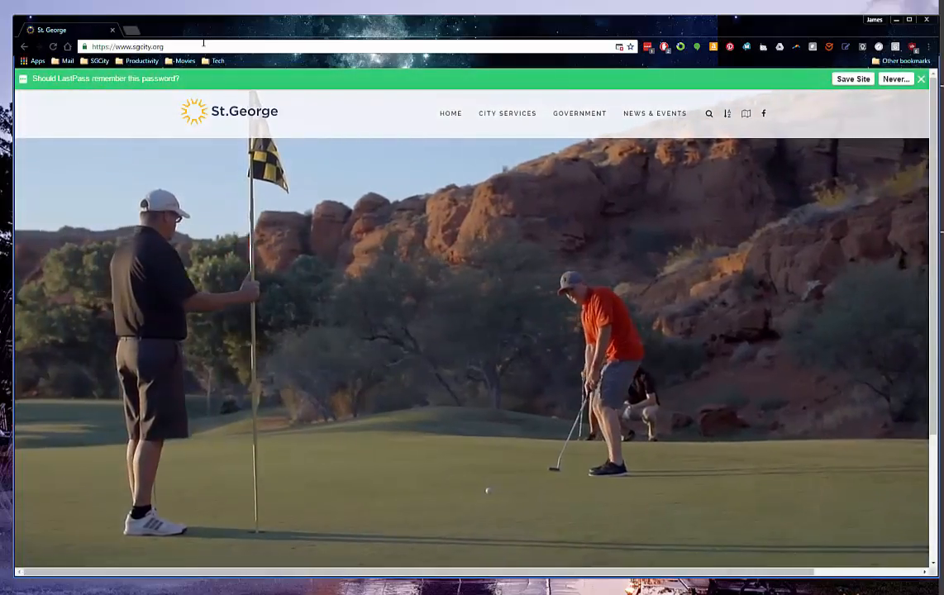
Go to Pay My Utility Bill from the City Services menu.
left_click(508, 112)
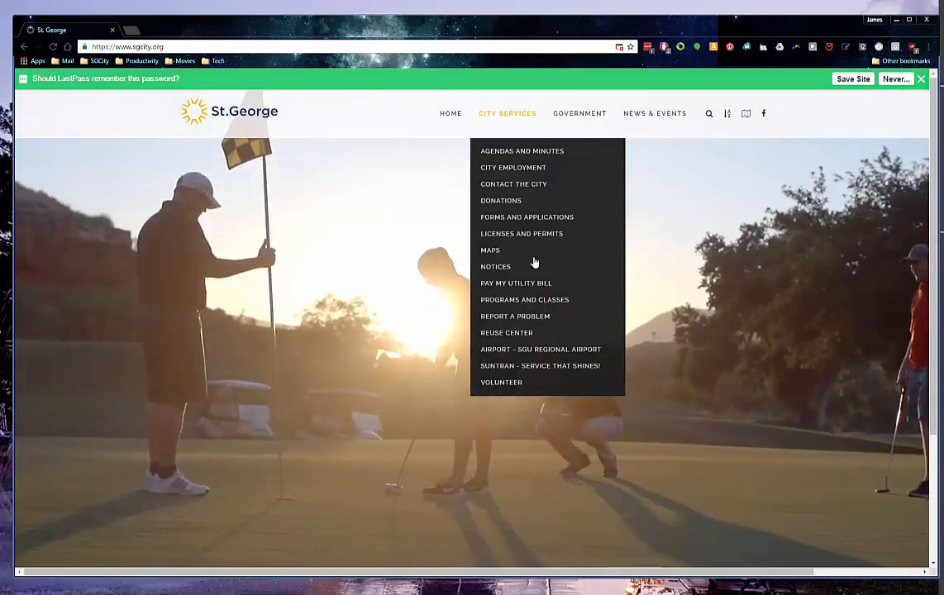
left_click(517, 282)
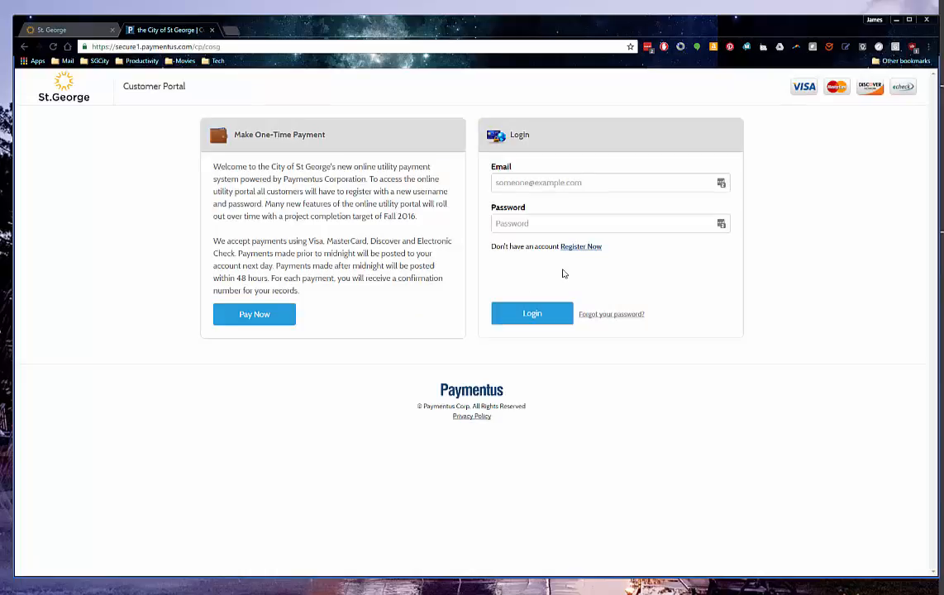
mouse_move(311, 231)
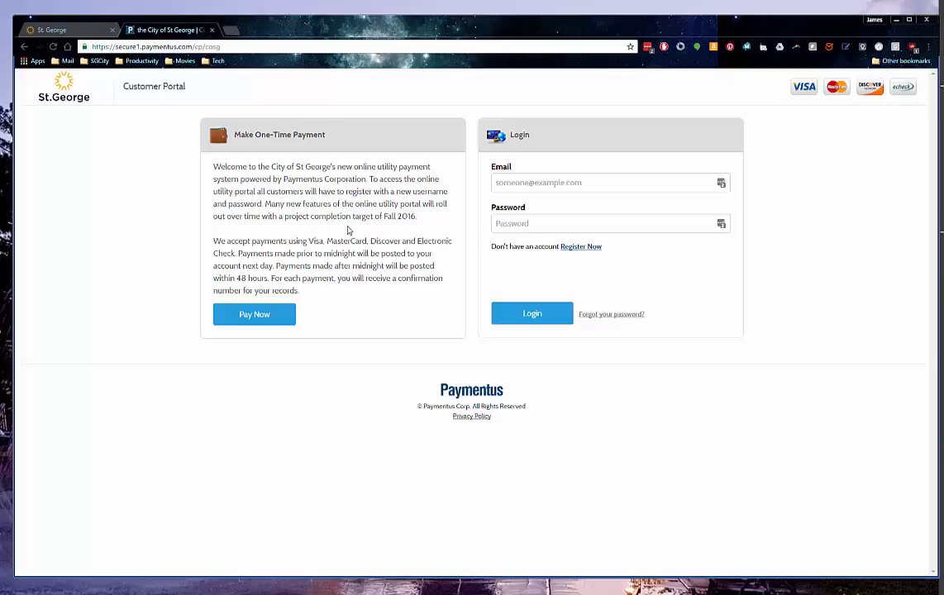
mouse_move(304, 218)
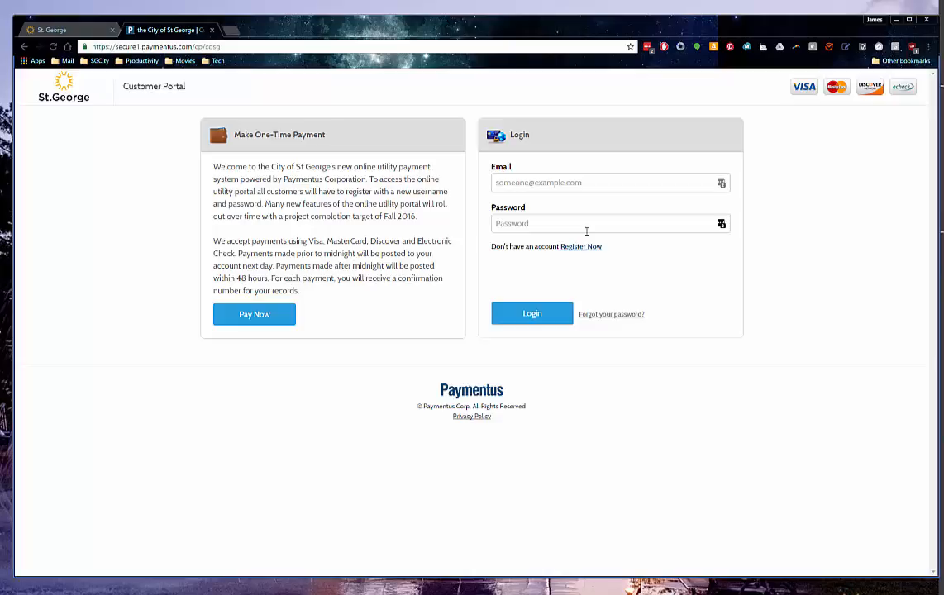
mouse_move(581, 246)
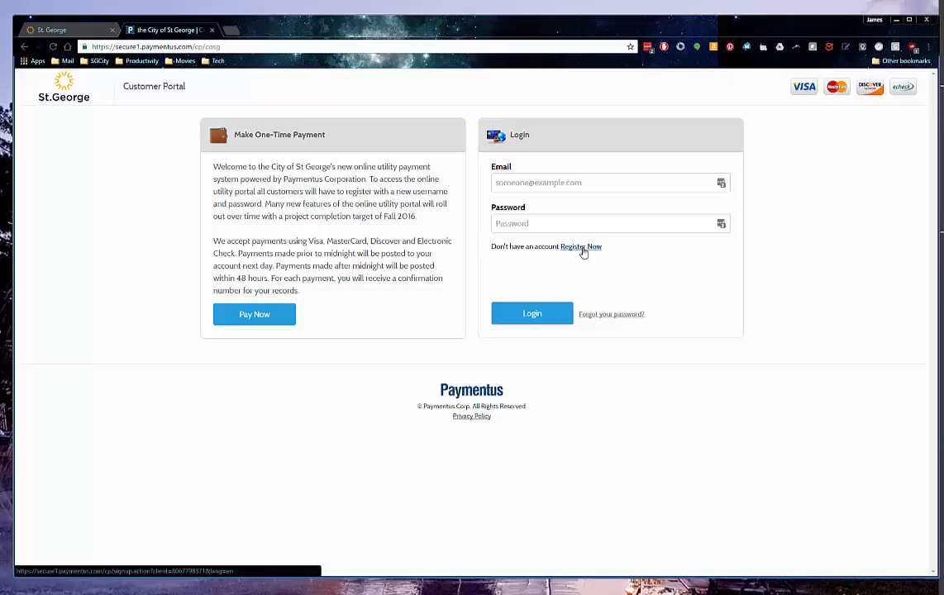
Choose Register Now on the login panel to begin a new portal account.
left_click(581, 247)
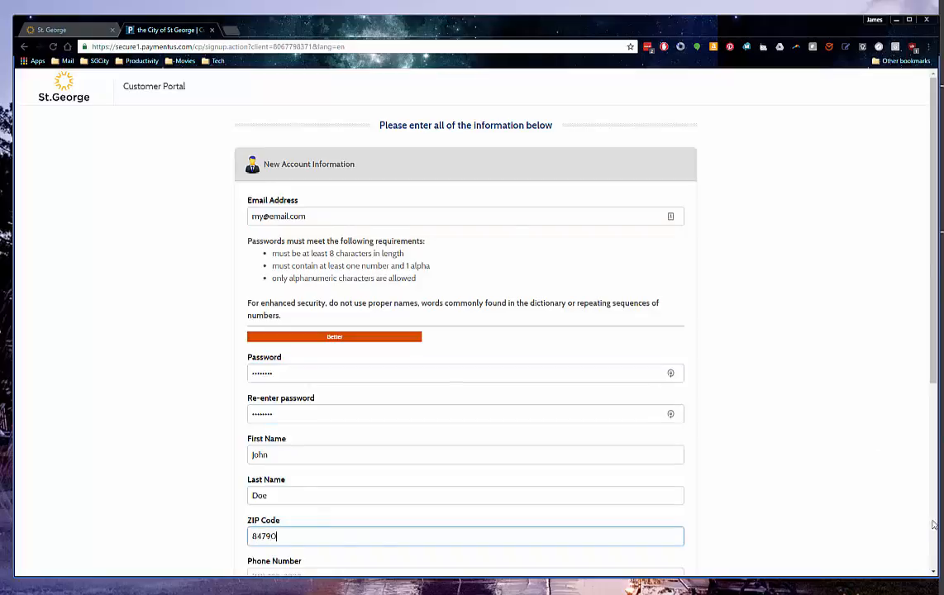
Fill in the two security answers and enroll John Doe's new account.
scroll("down", 3)
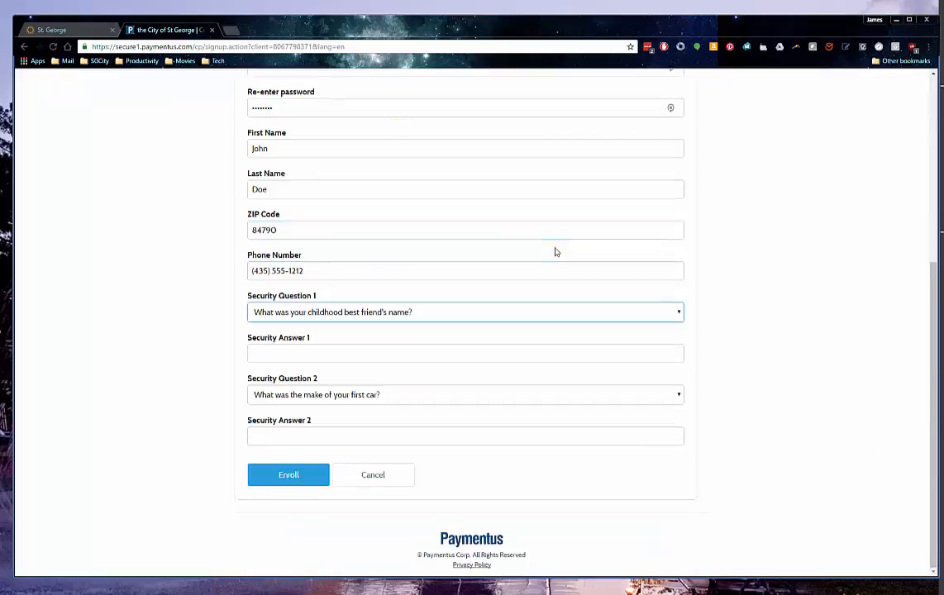
left_click(464, 311)
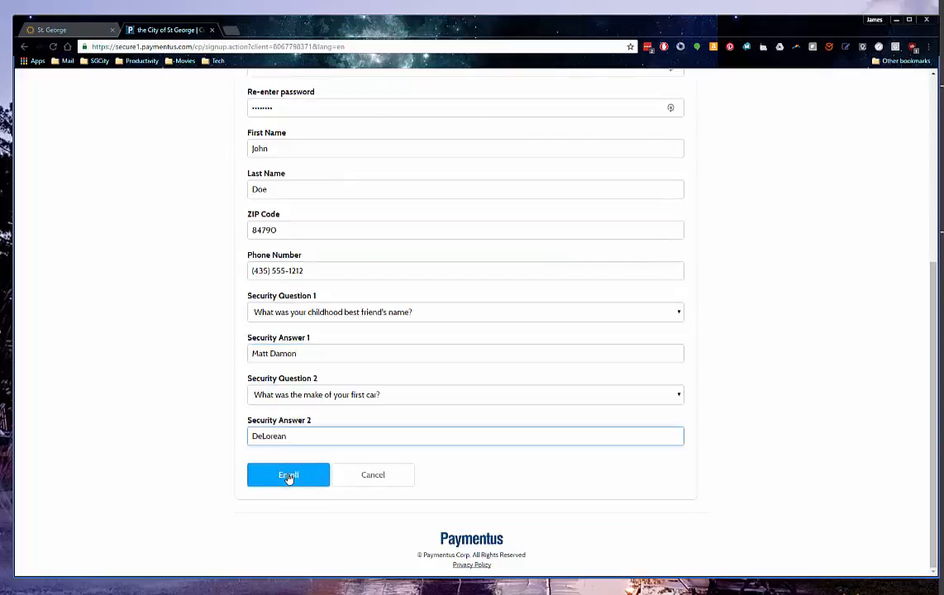
left_click(288, 474)
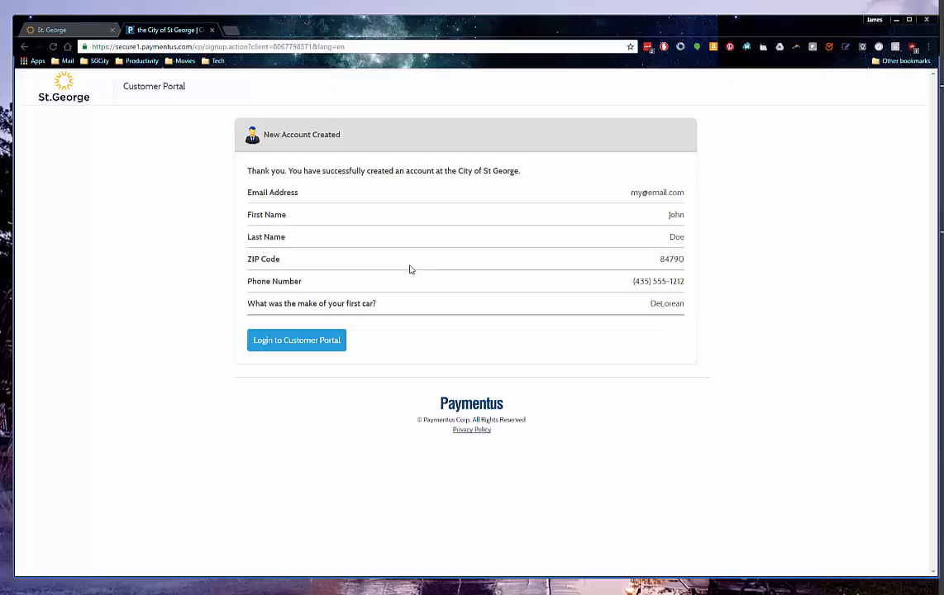
mouse_move(268, 240)
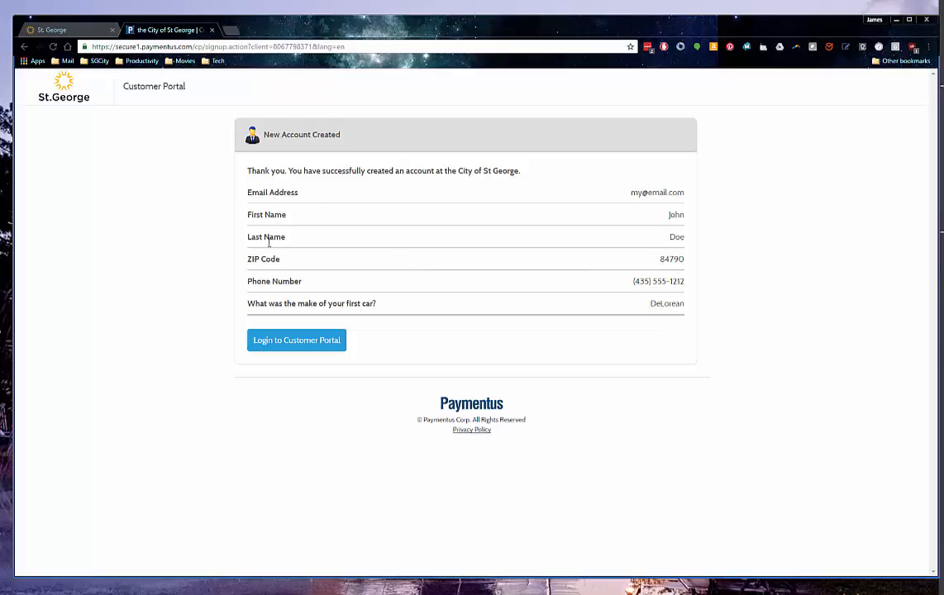
mouse_move(327, 321)
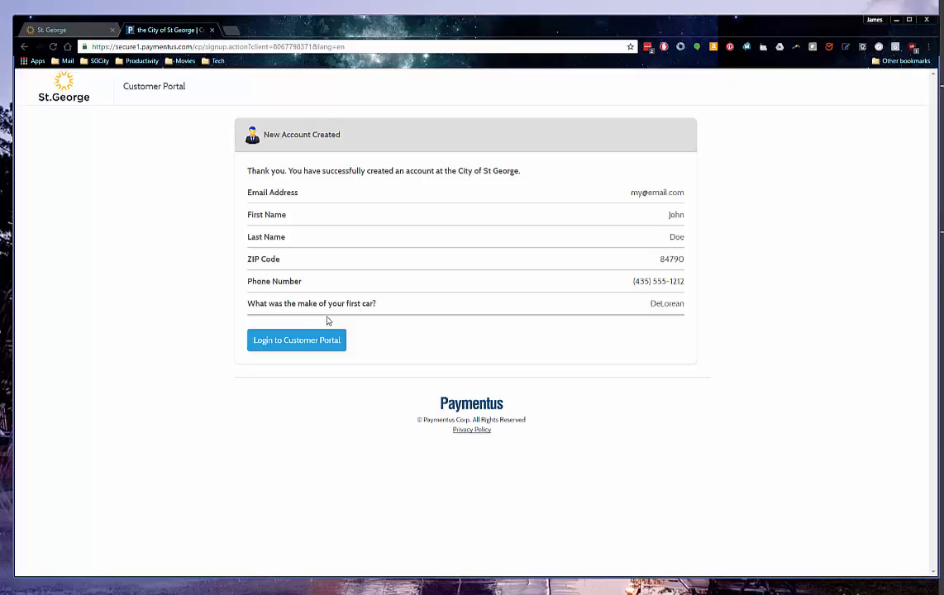
mouse_move(393, 302)
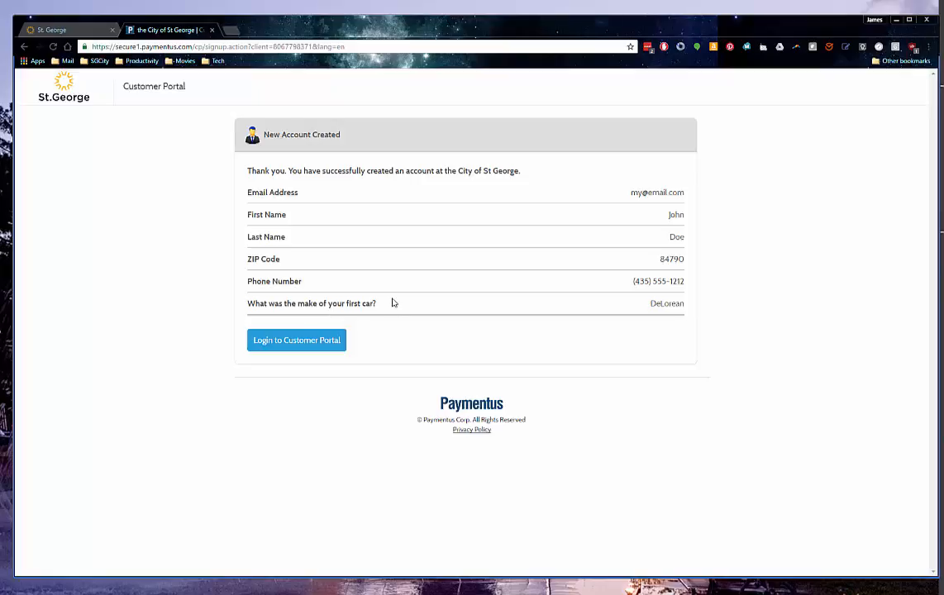
mouse_move(317, 344)
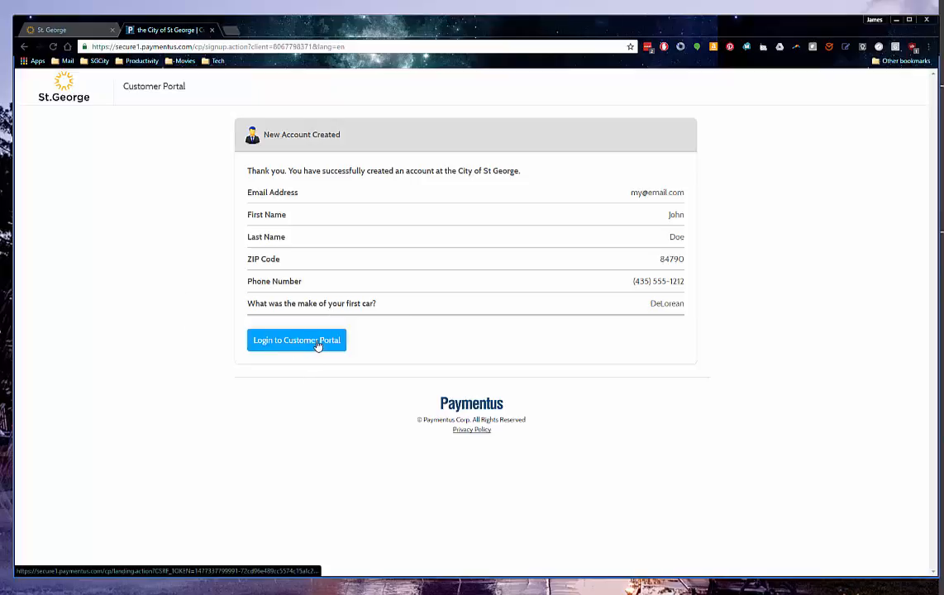
Log in to the customer portal from the New Account Created confirmation.
left_click(296, 341)
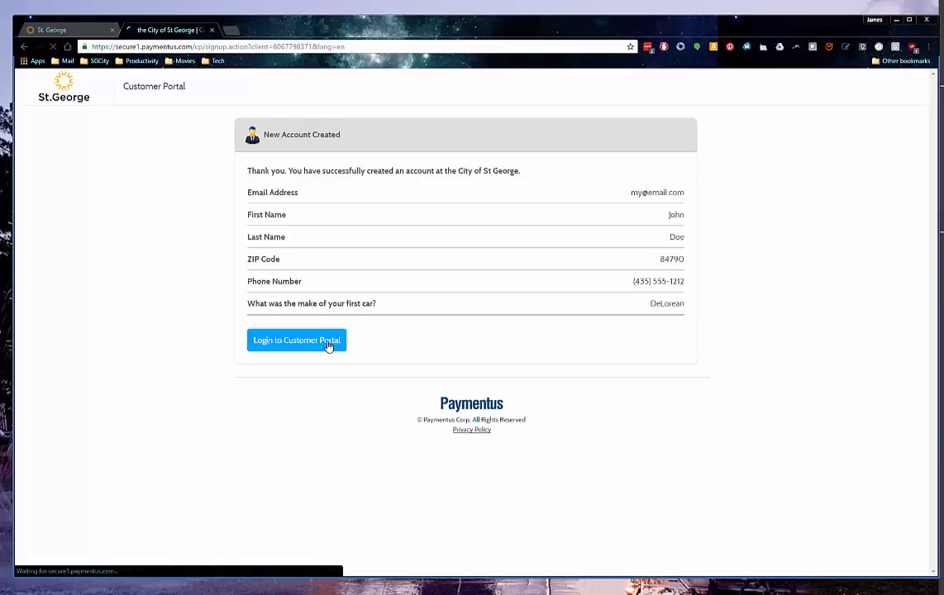
left_click(296, 340)
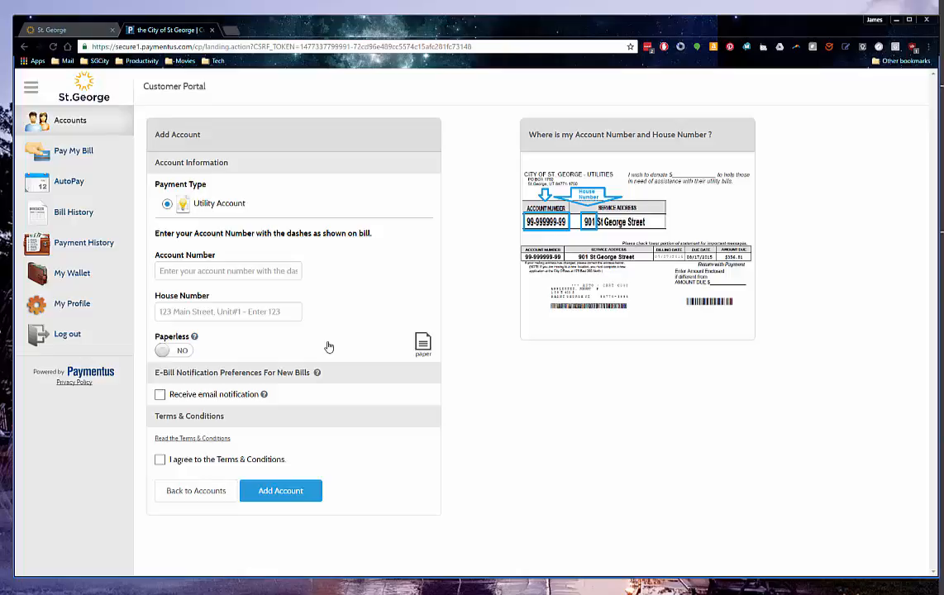
mouse_move(317, 351)
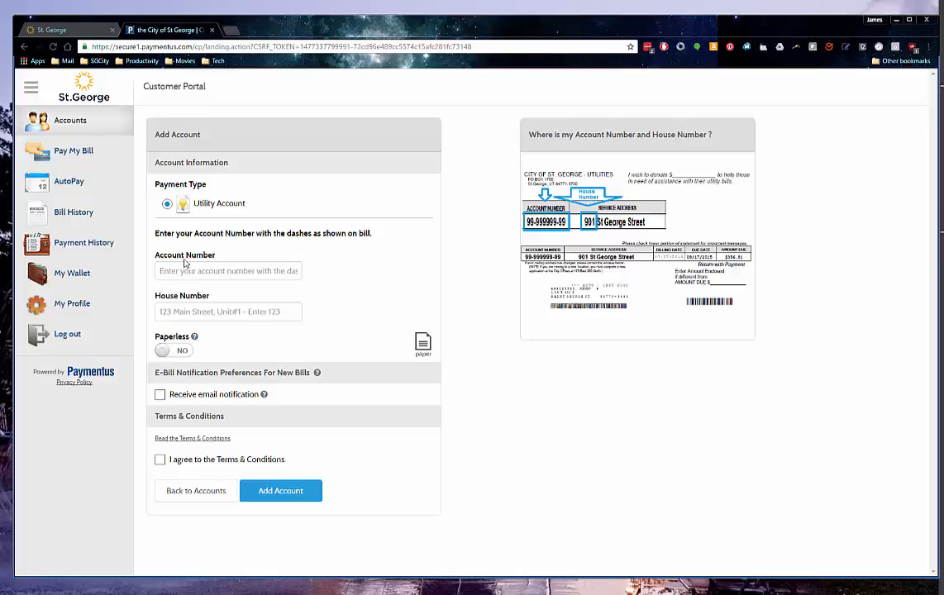
type("99-999999-99")
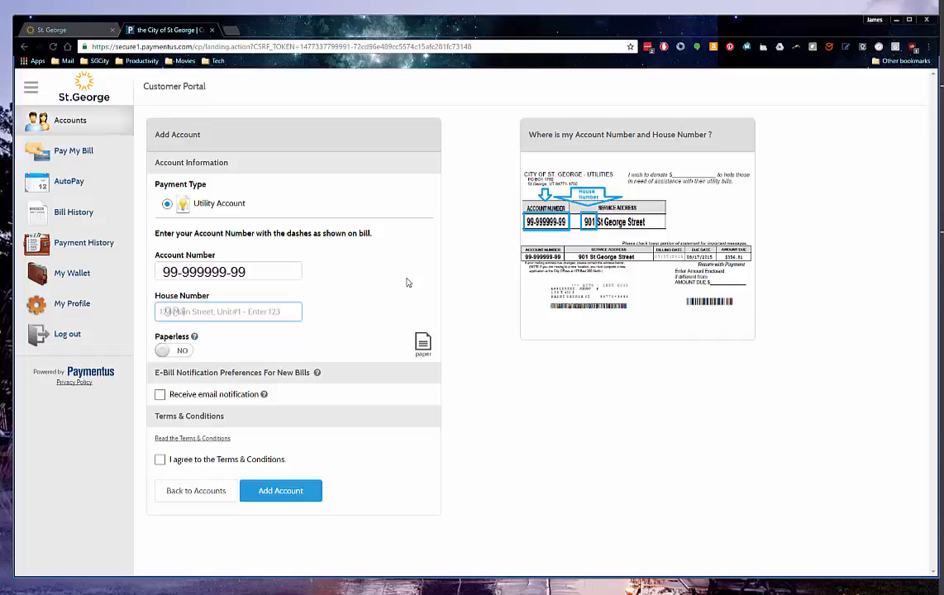
type("901")
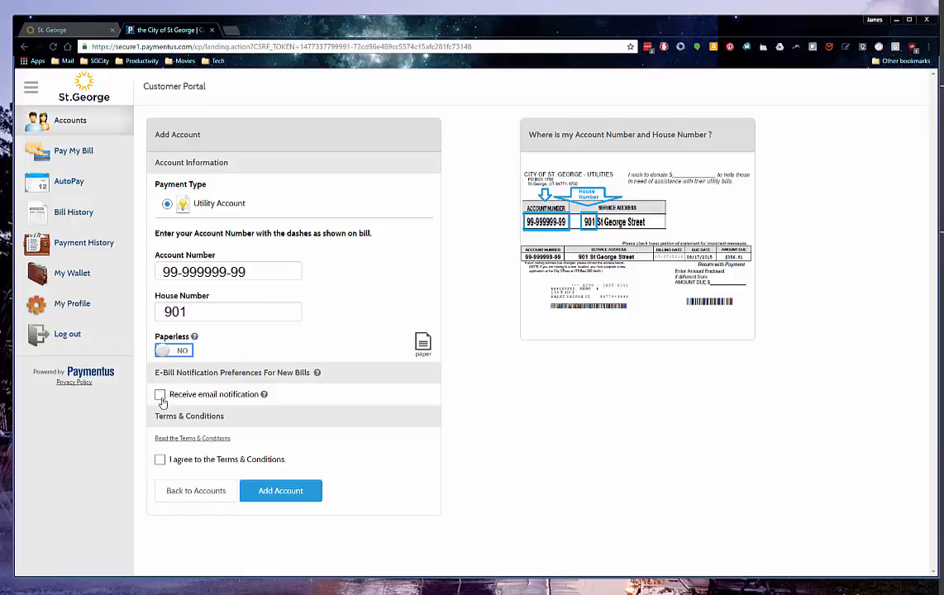
Enable email bill notifications, review the Terms & Conditions and agree to them.
left_click(159, 394)
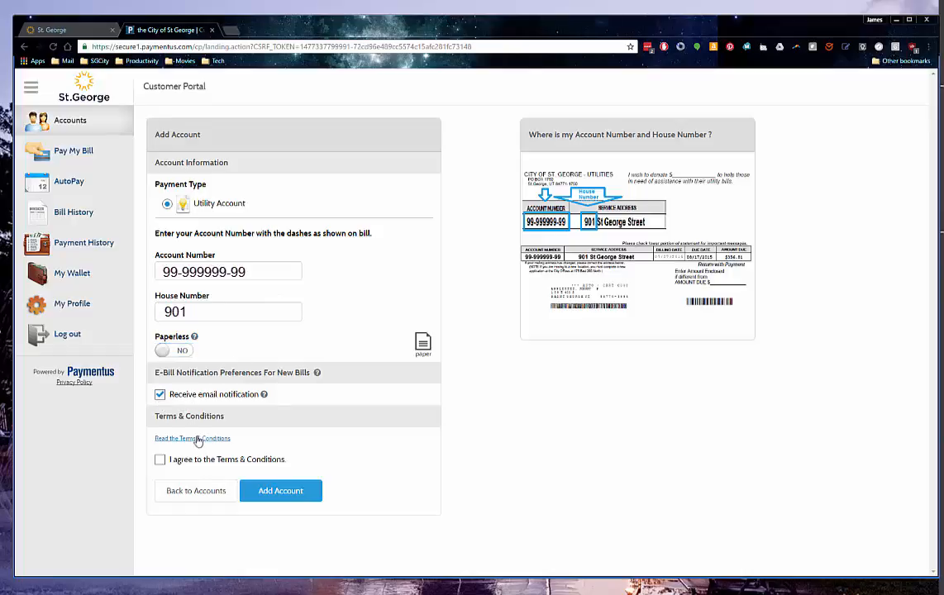
mouse_move(196, 440)
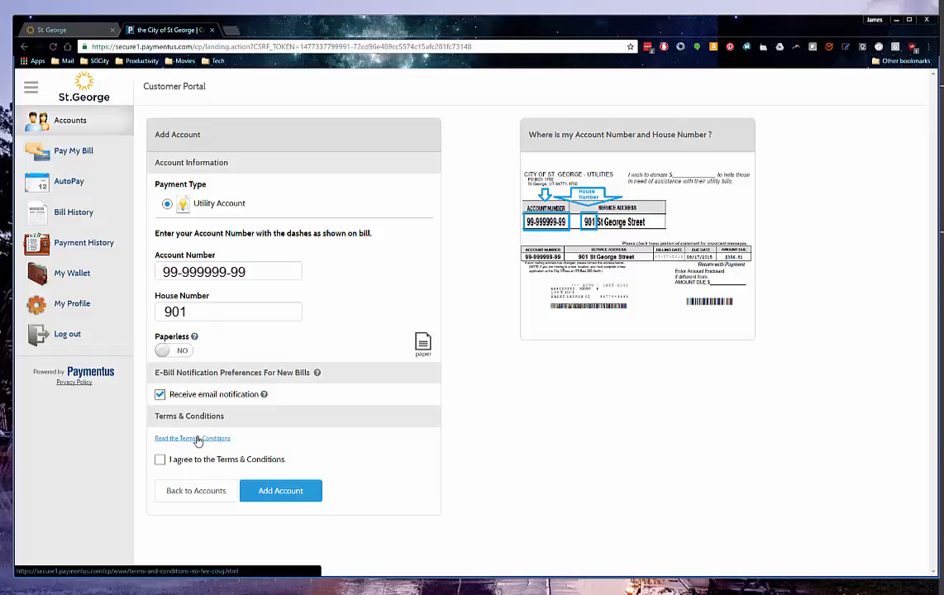
left_click(192, 438)
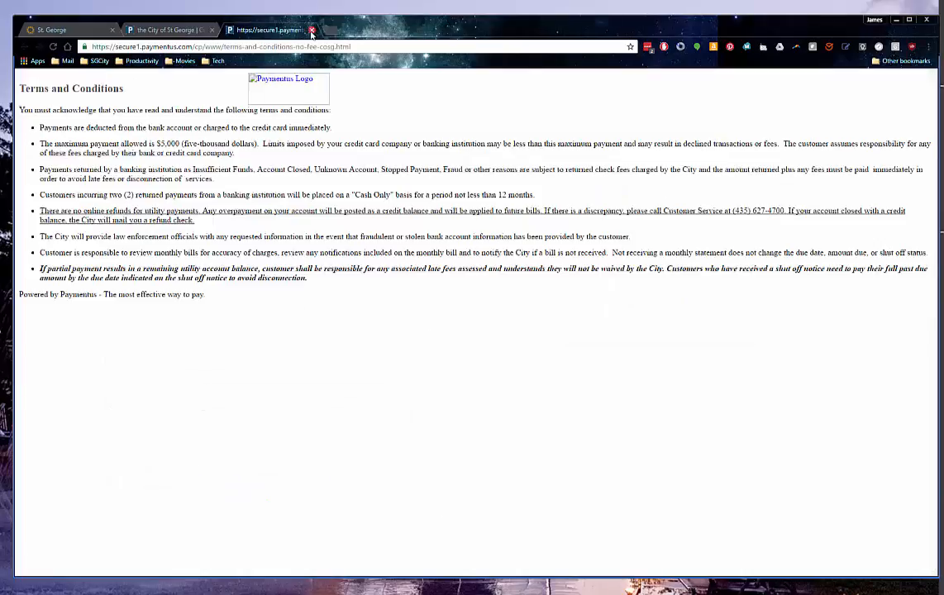
left_click(321, 30)
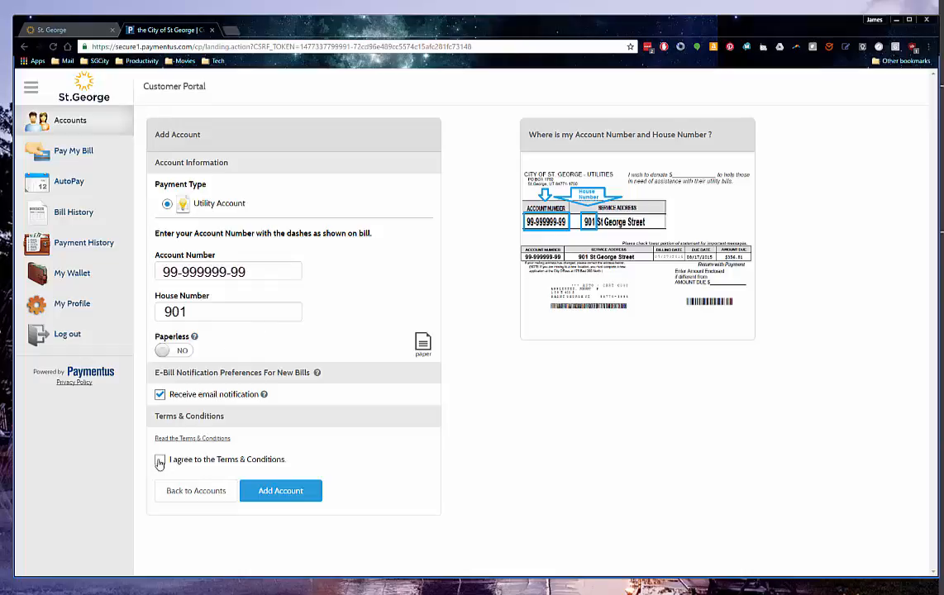
left_click(159, 460)
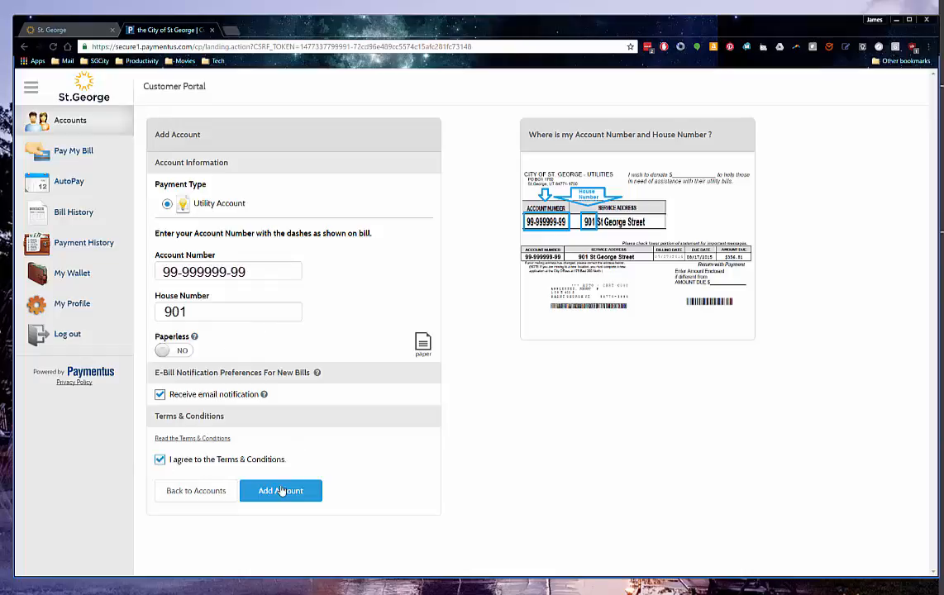
Turn Paperless to YES and submit the new utility account.
left_click(281, 491)
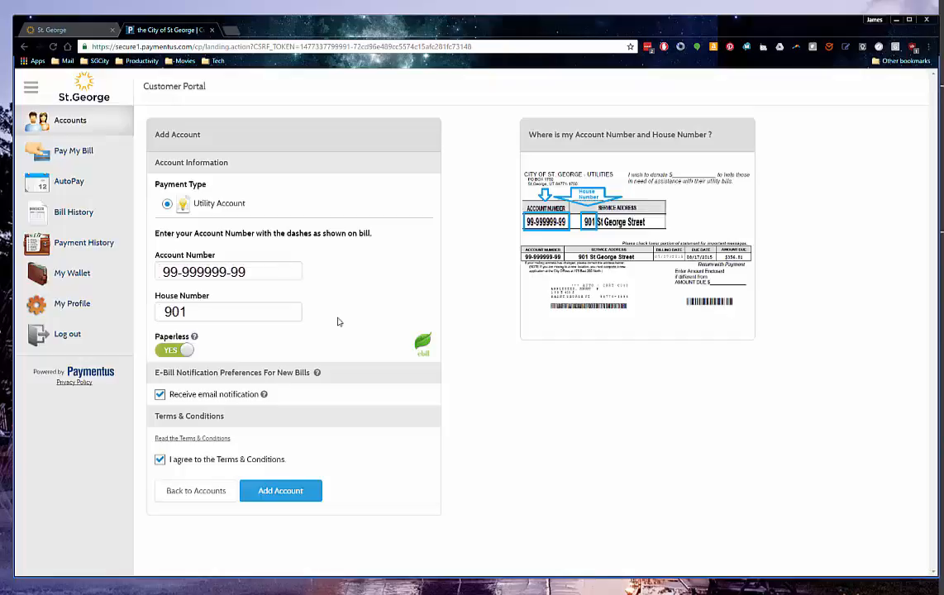
left_click(282, 489)
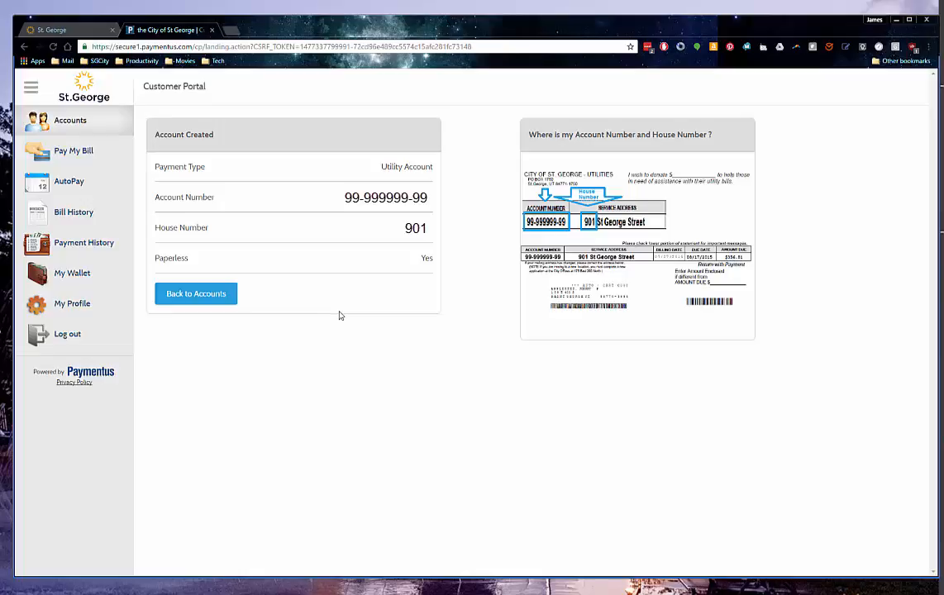
Return to the accounts overview, then go to My Wallet in the sidebar.
left_click(195, 295)
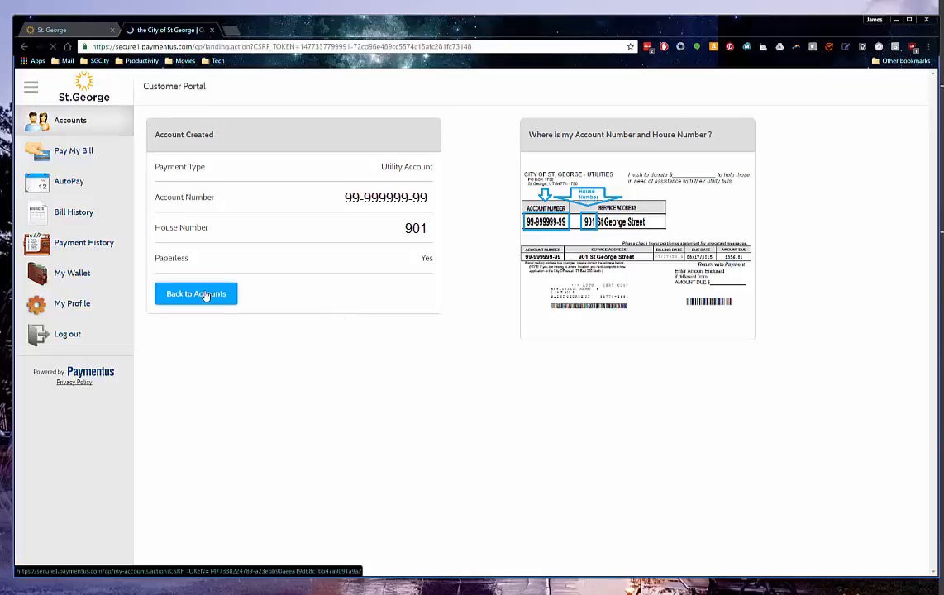
left_click(195, 295)
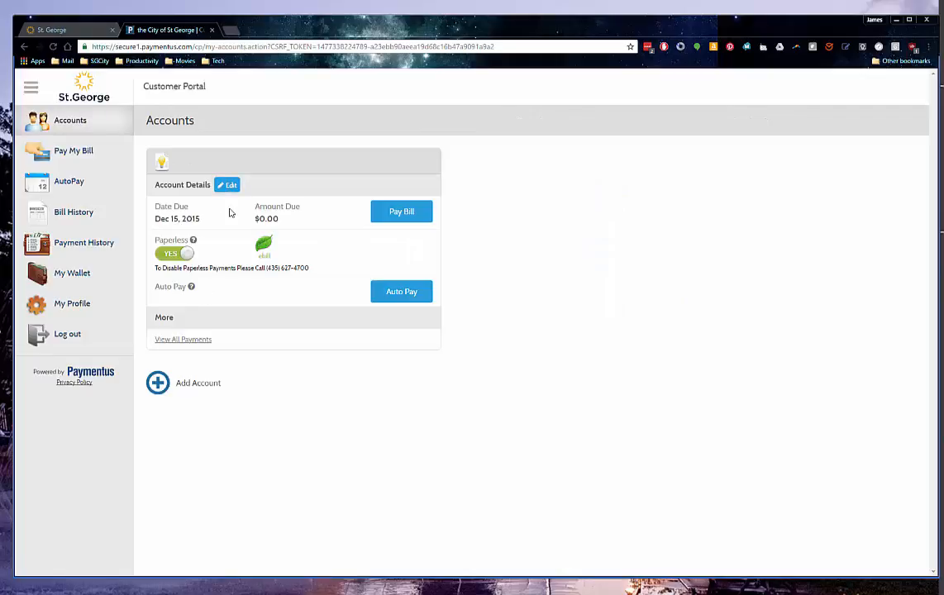
left_click(73, 273)
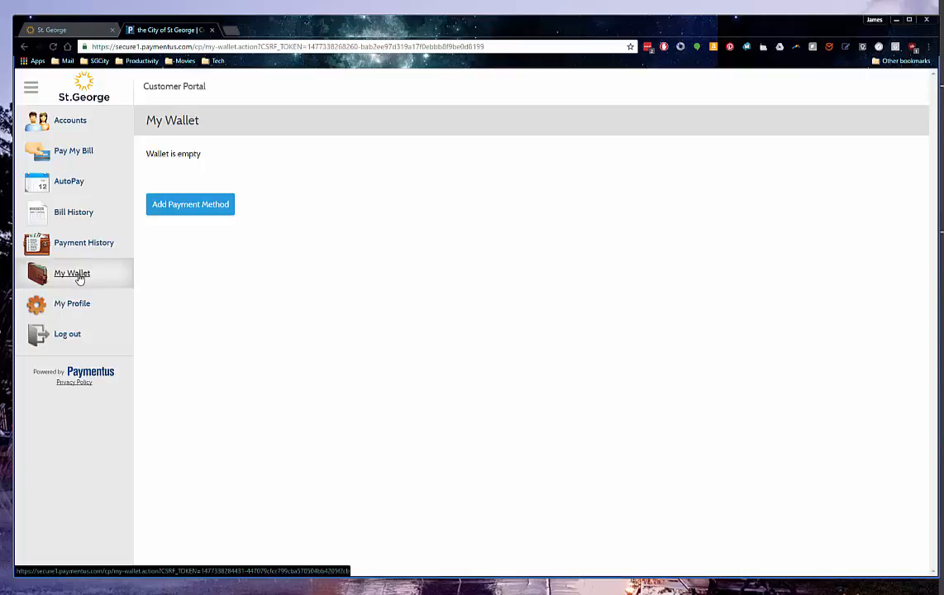
Begin adding a new payment method to the empty wallet.
left_click(190, 206)
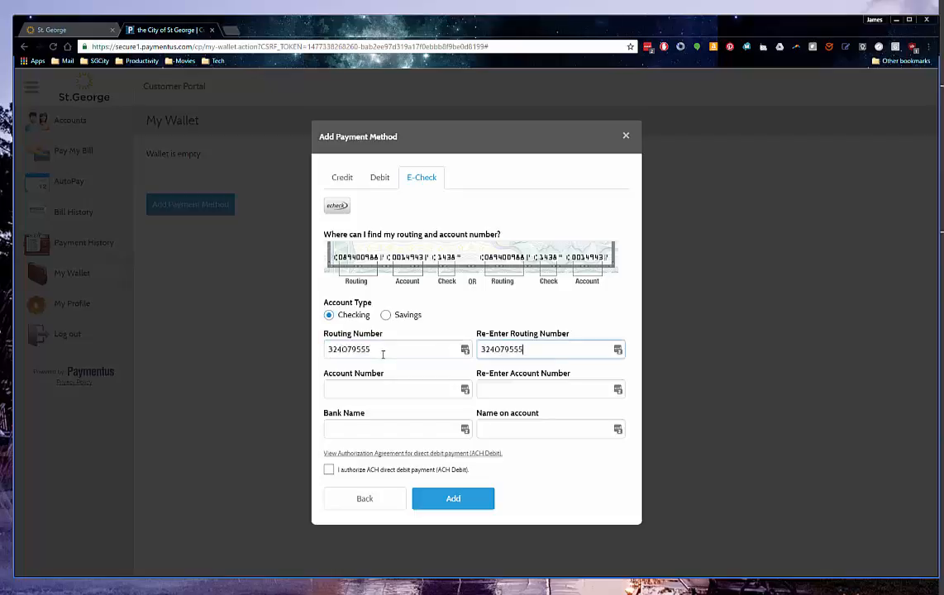
Enter the My Bank checking details for John F. Doe, authorize ACH direct debit and add the e-check.
type("**Redacted**")
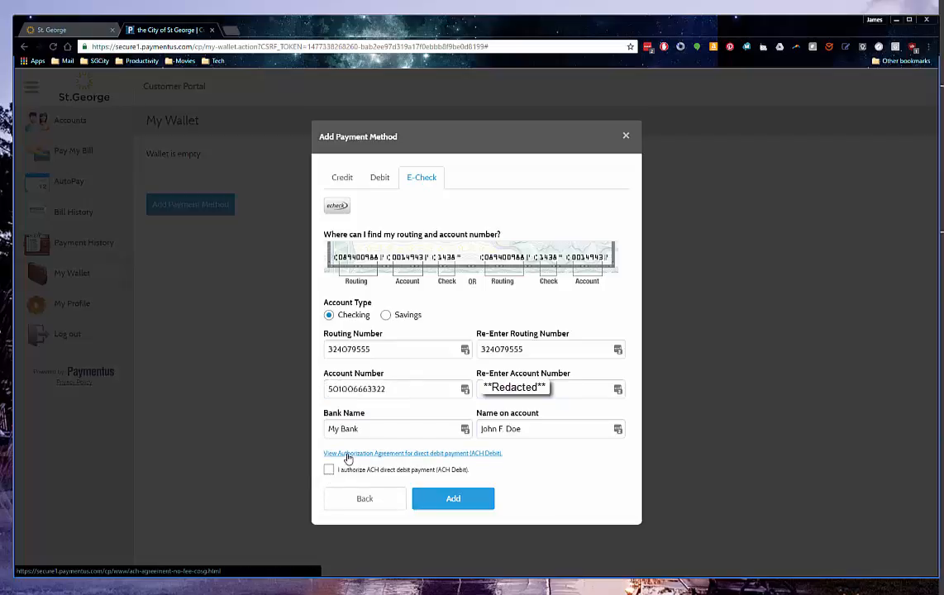
left_click(412, 453)
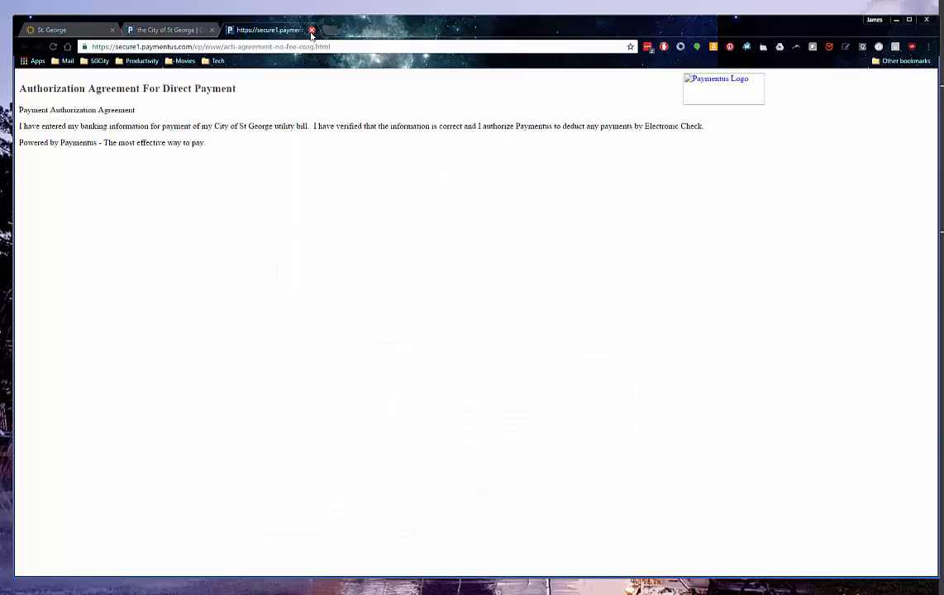
left_click(315, 29)
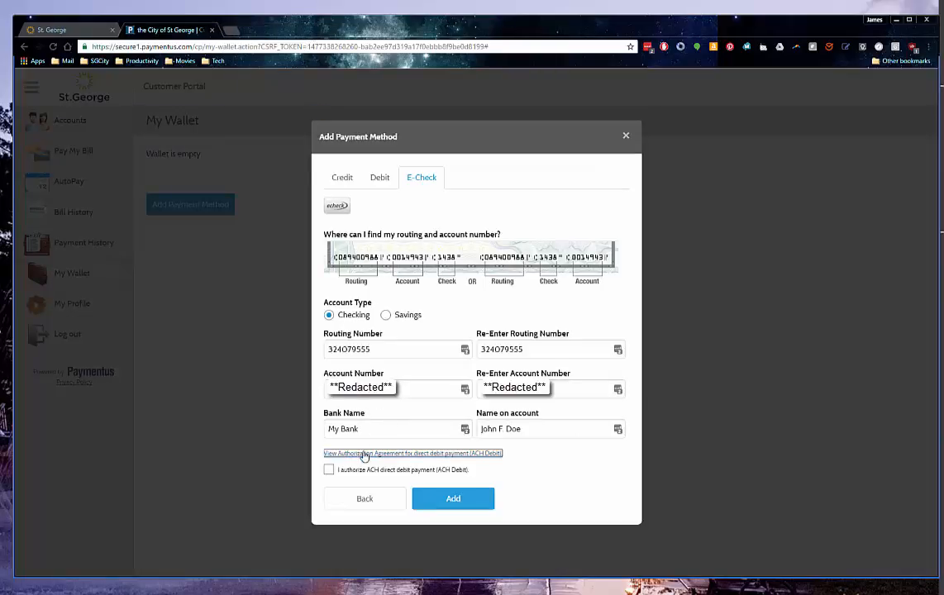
left_click(330, 469)
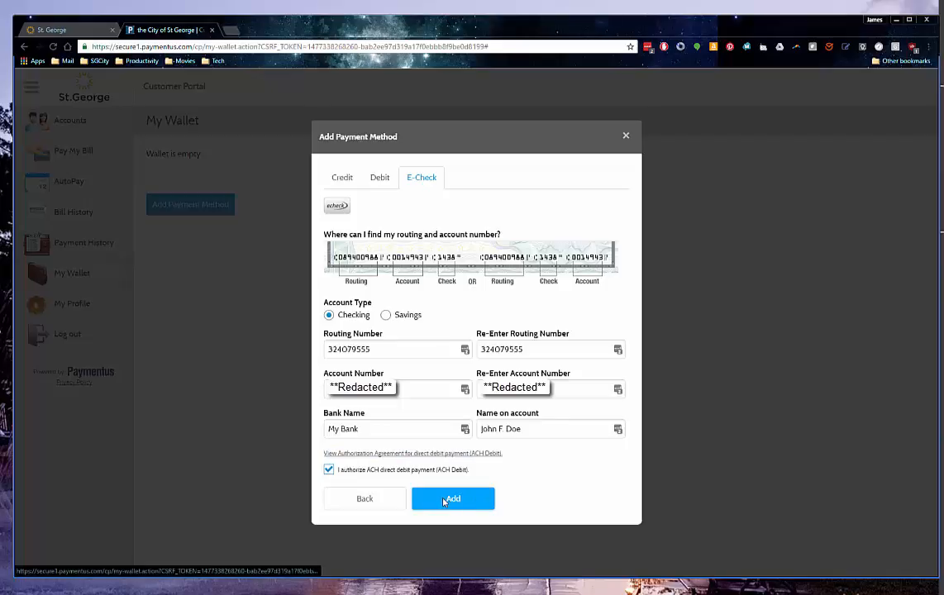
left_click(453, 499)
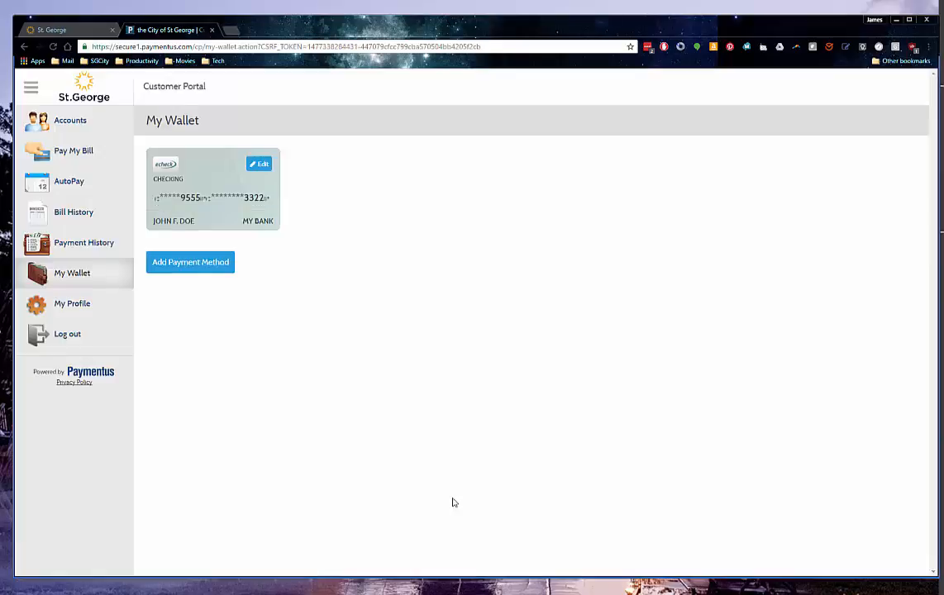
mouse_move(308, 453)
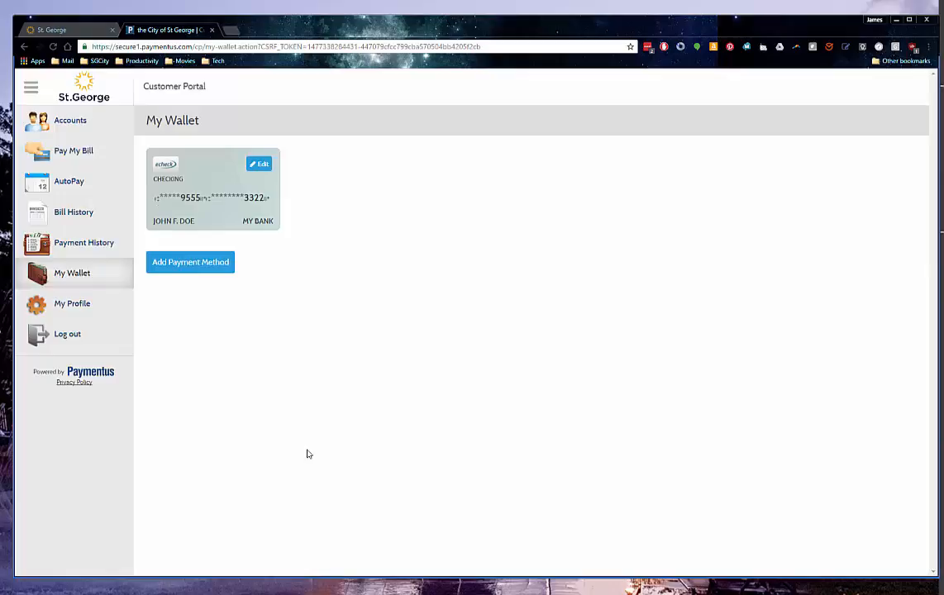
Start a new AutoPay for the Utility Account paid by the wallet e-check, reaching payment details.
left_click(69, 181)
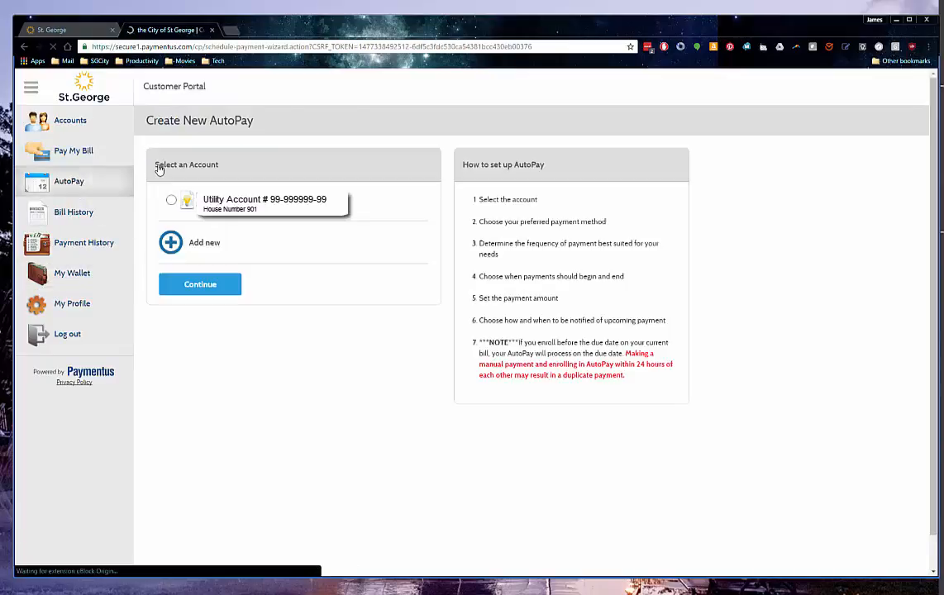
left_click(170, 199)
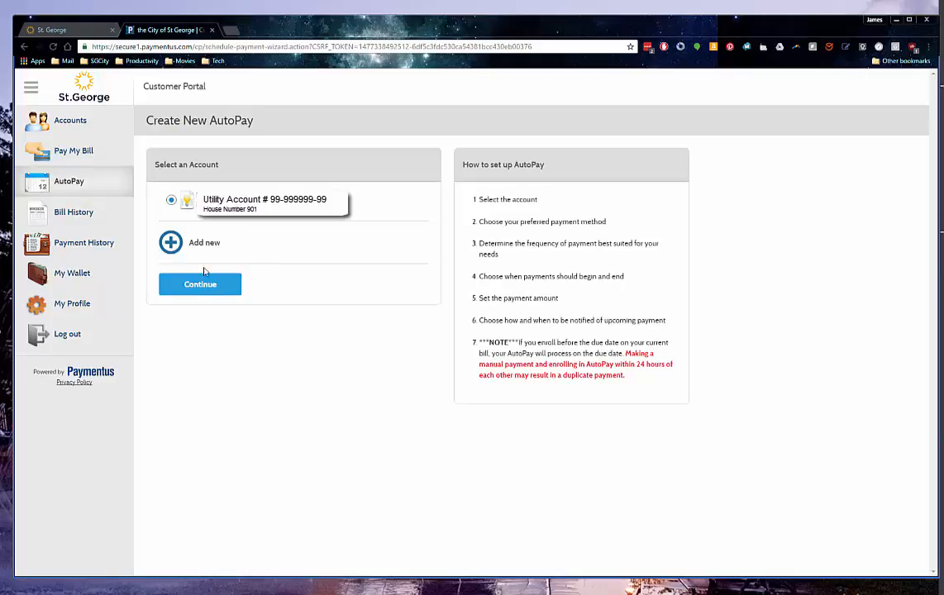
left_click(200, 285)
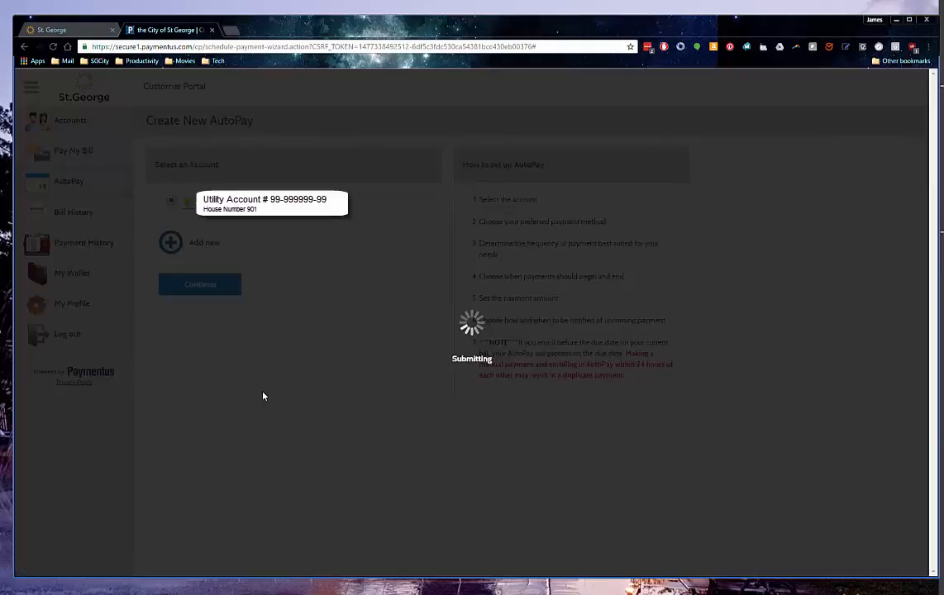
mouse_move(268, 390)
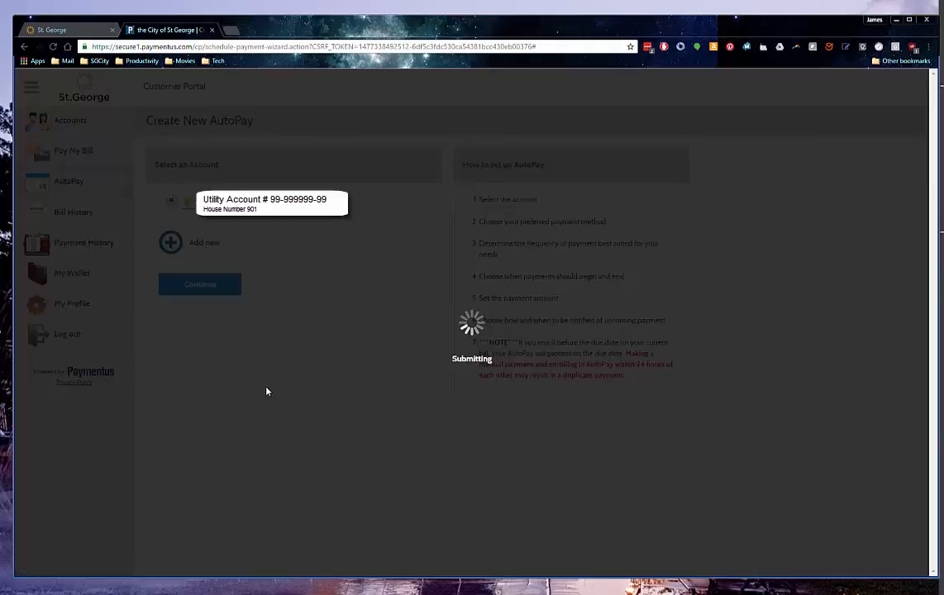
left_click(200, 284)
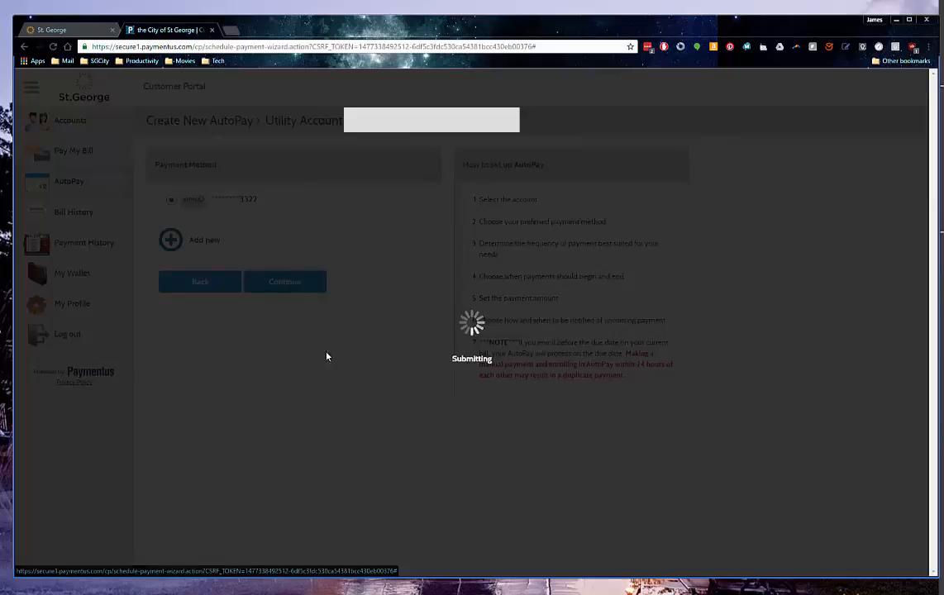
left_click(285, 281)
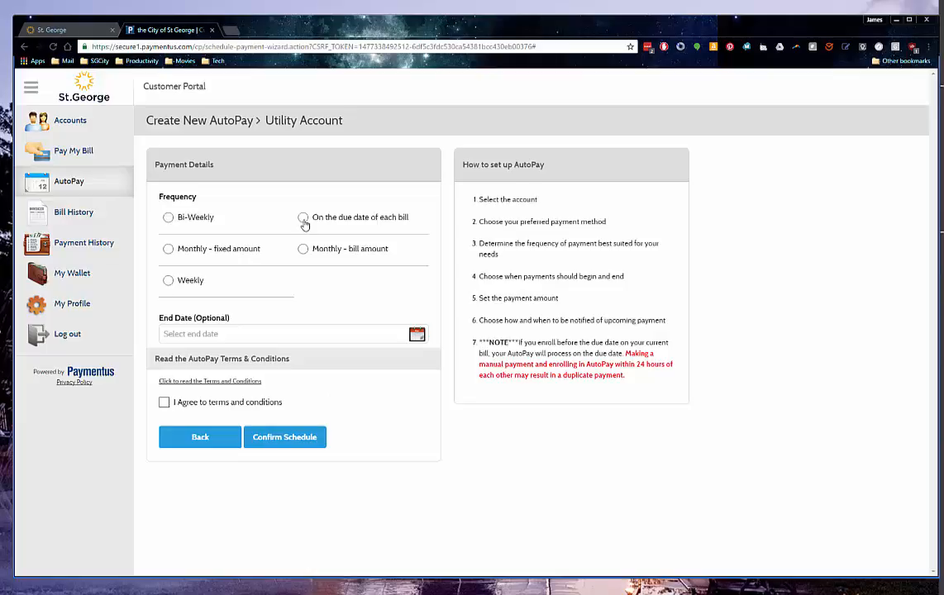
Try the due-date, bi-weekly and monthly frequency options and enter a 50.00 payment amount.
left_click(303, 218)
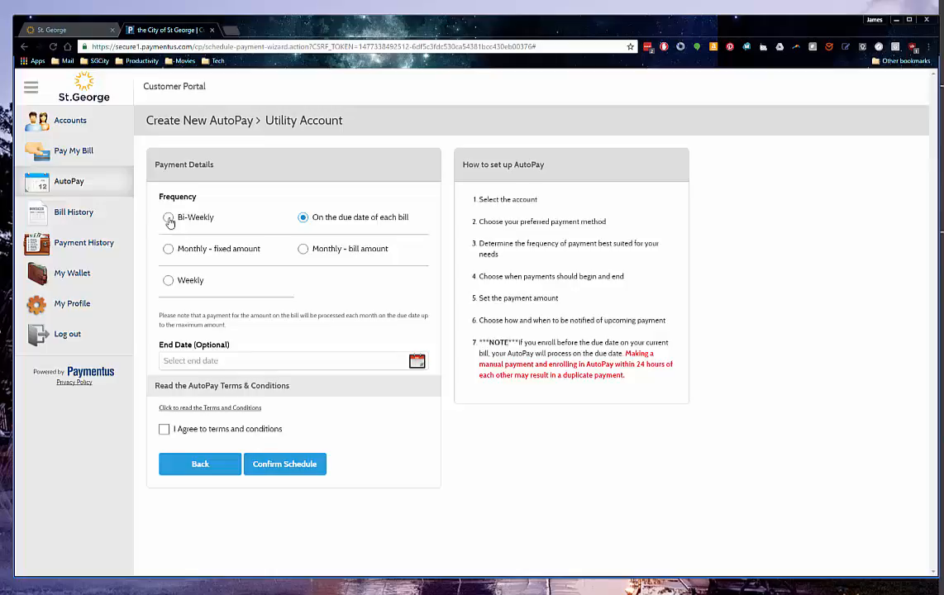
left_click(168, 218)
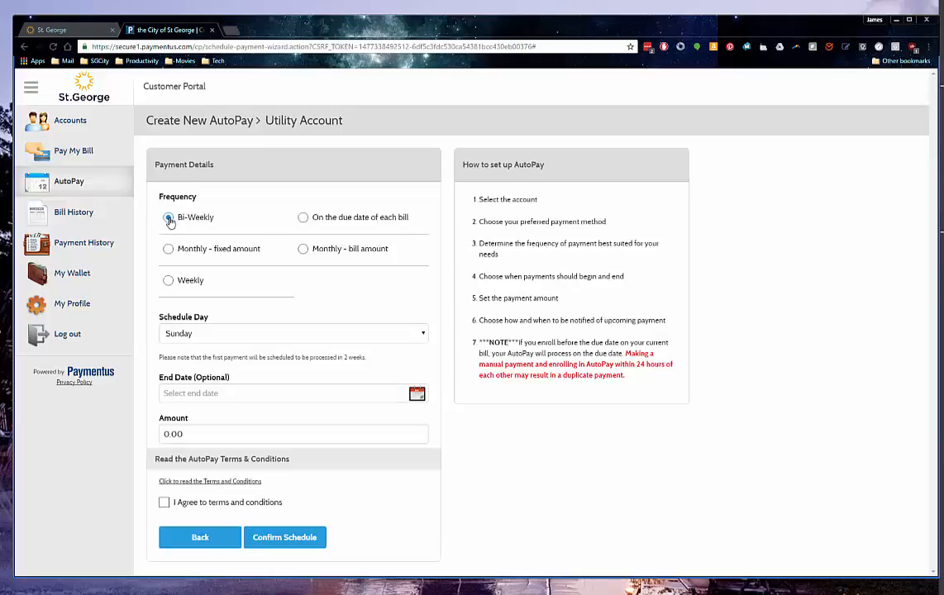
left_click(167, 218)
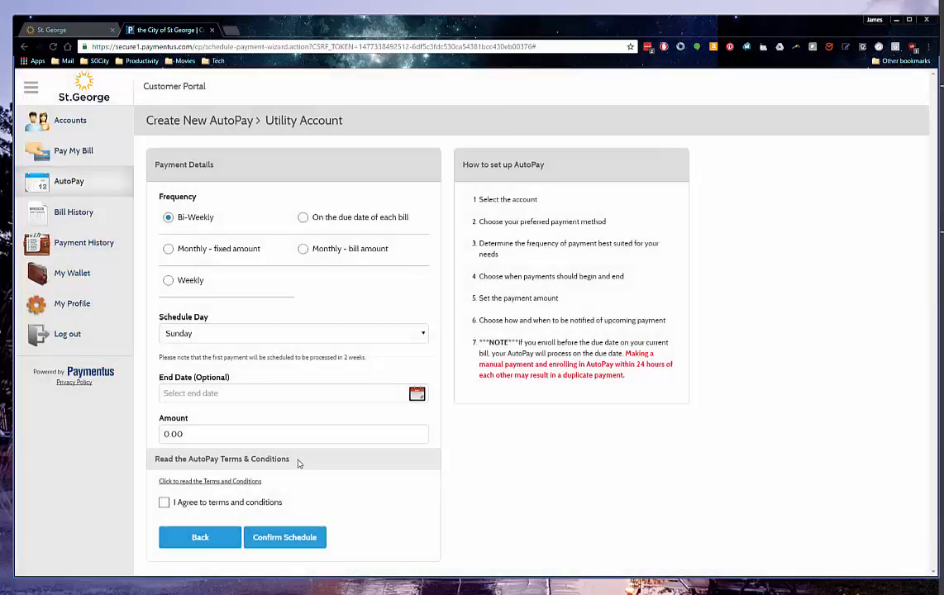
left_click(293, 433)
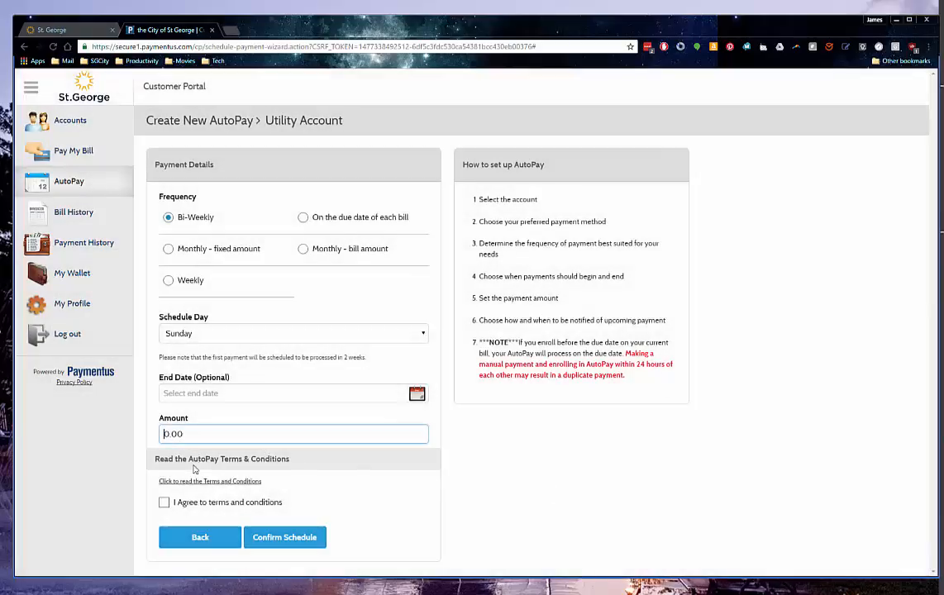
type("50.00")
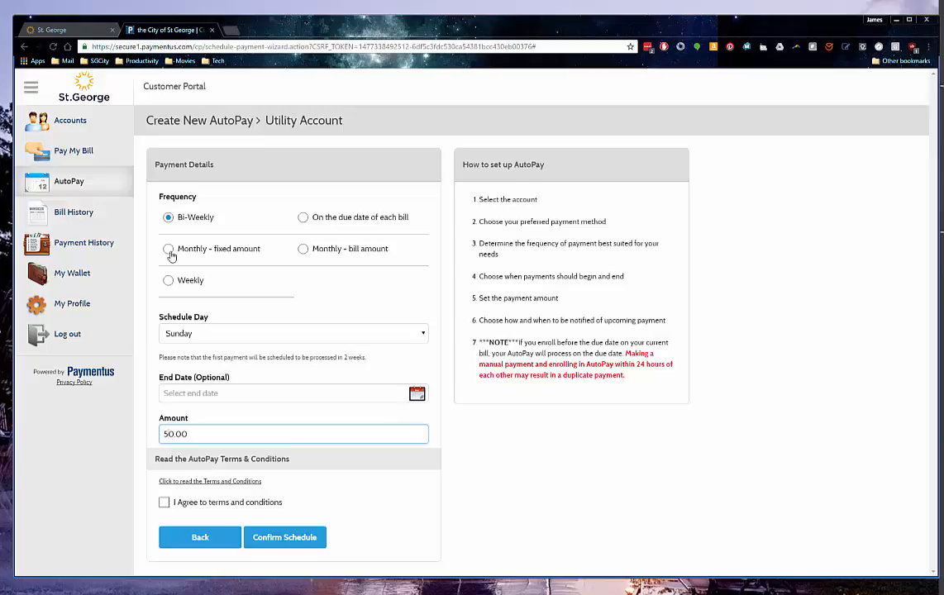
left_click(169, 249)
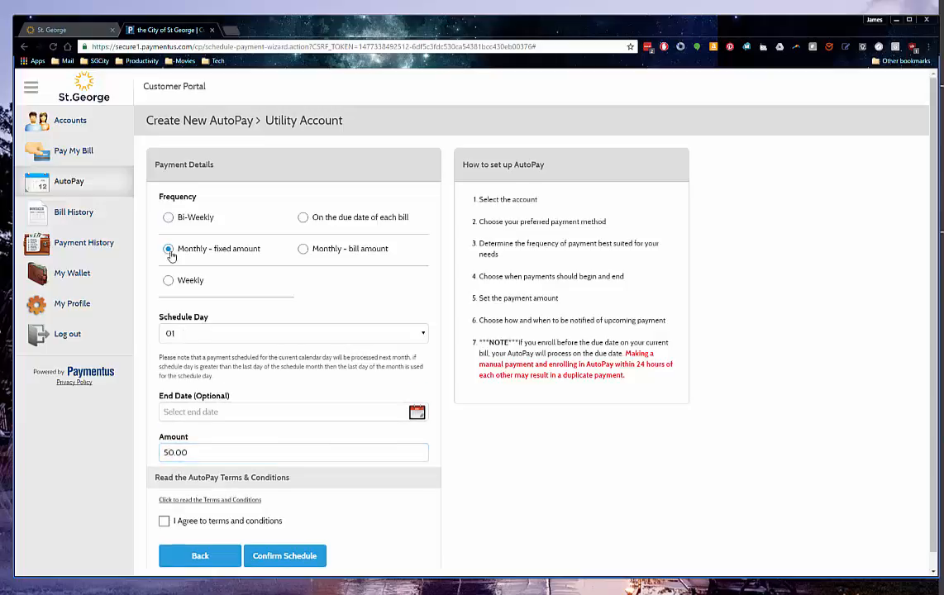
mouse_move(231, 243)
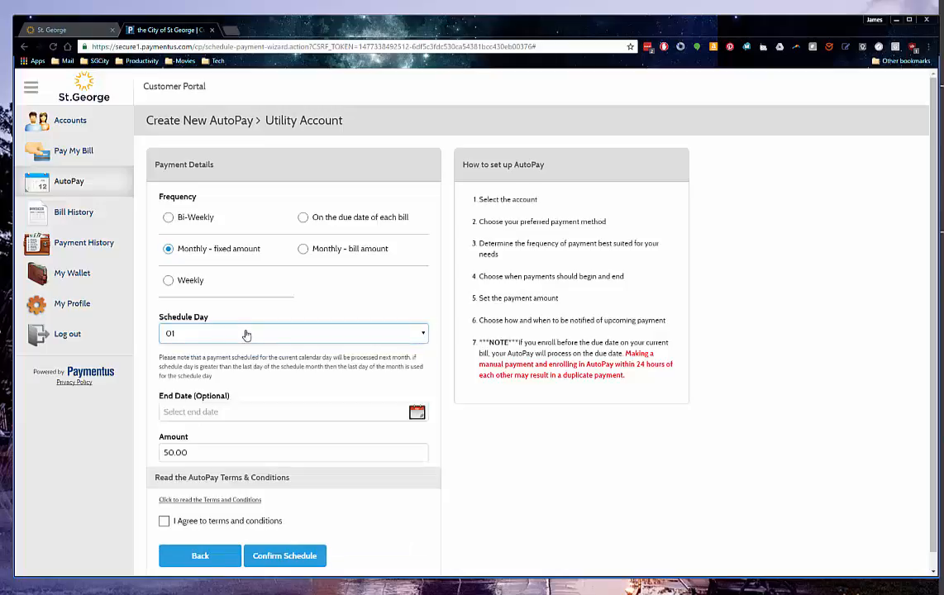
left_click(303, 248)
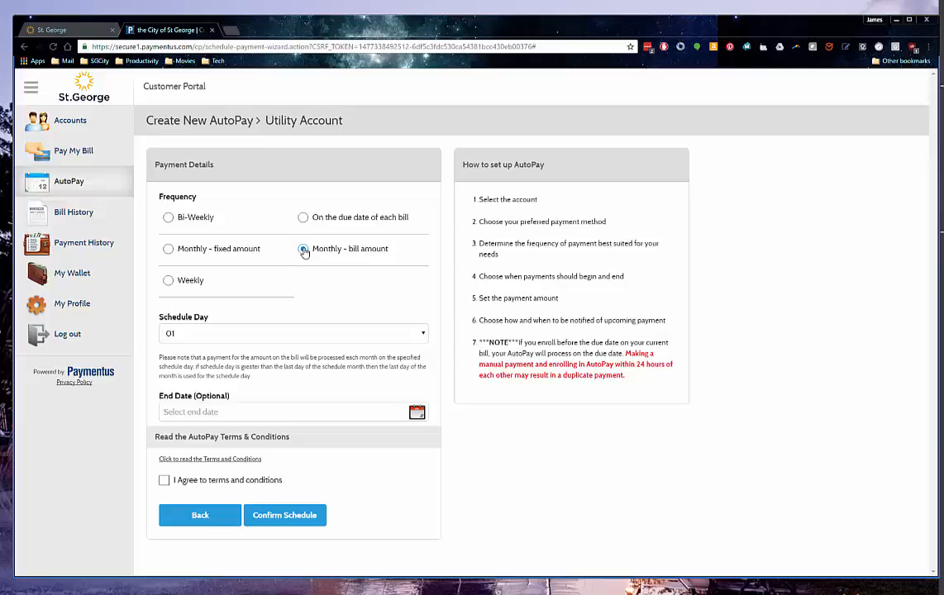
left_click(302, 248)
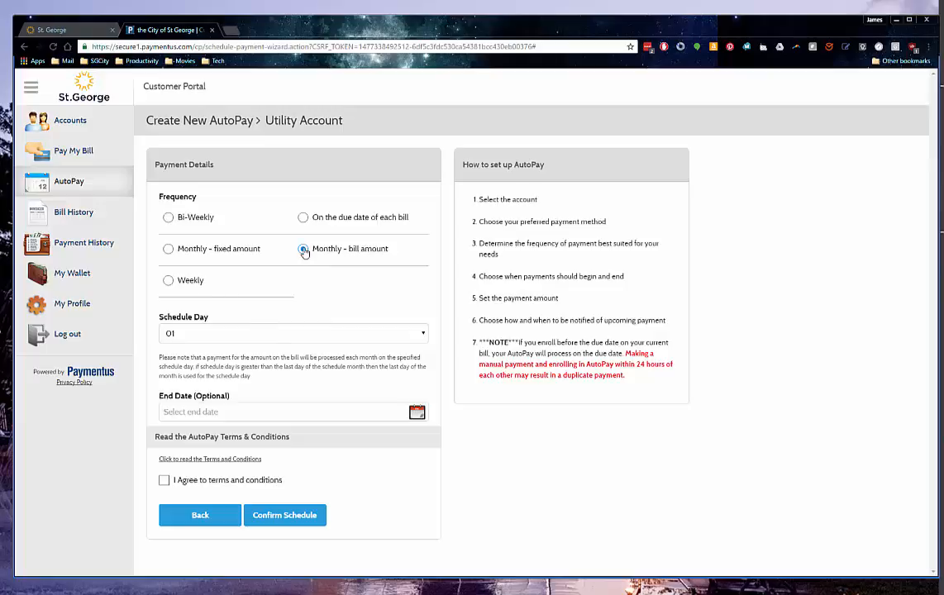
left_click(302, 248)
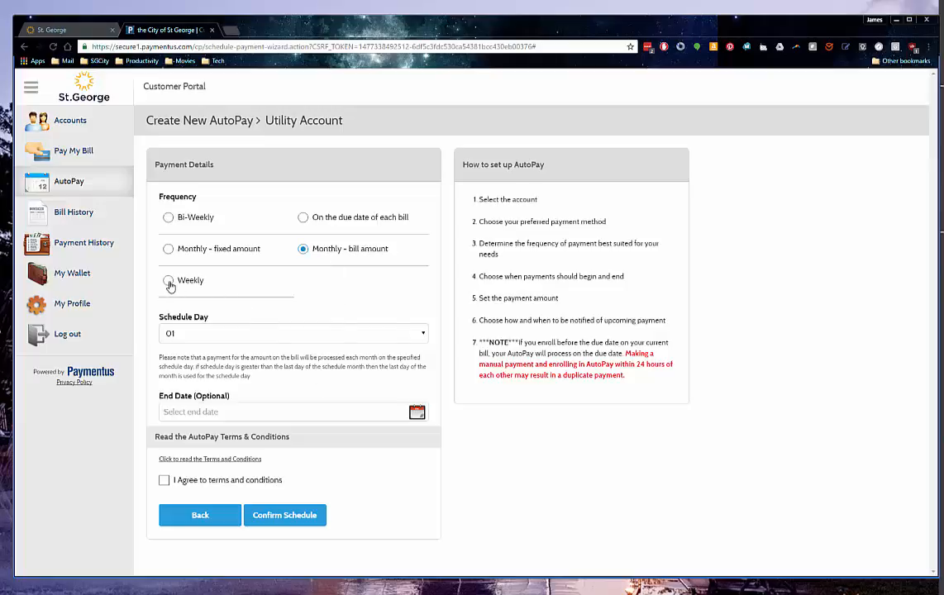
Settle on Weekly frequency with Sunday as the schedule day.
left_click(168, 281)
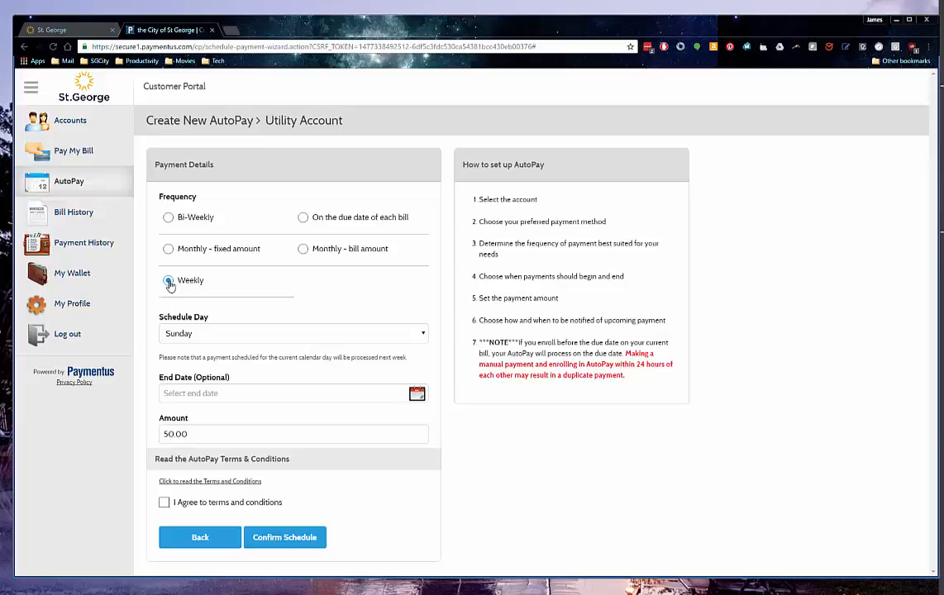
left_click(168, 281)
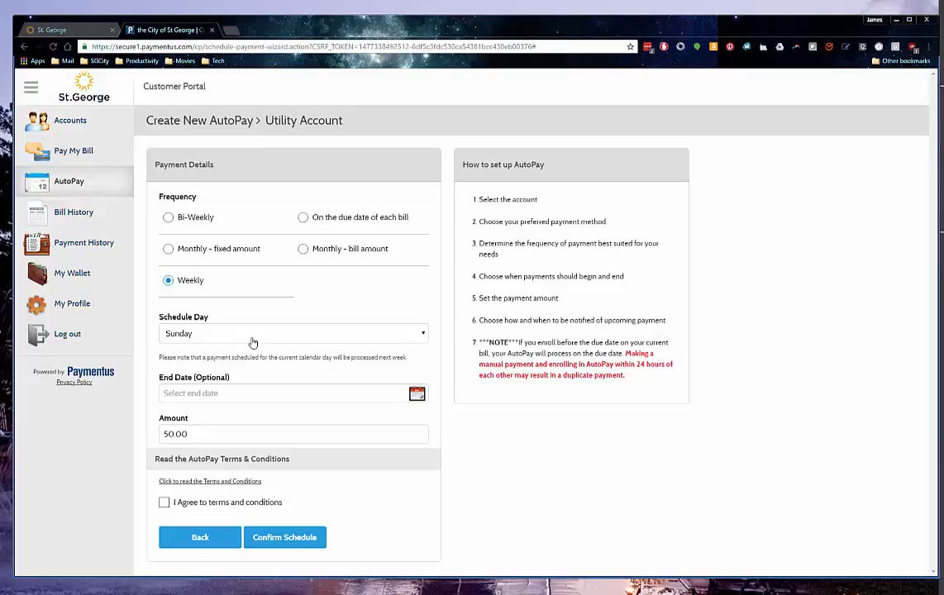
mouse_move(268, 414)
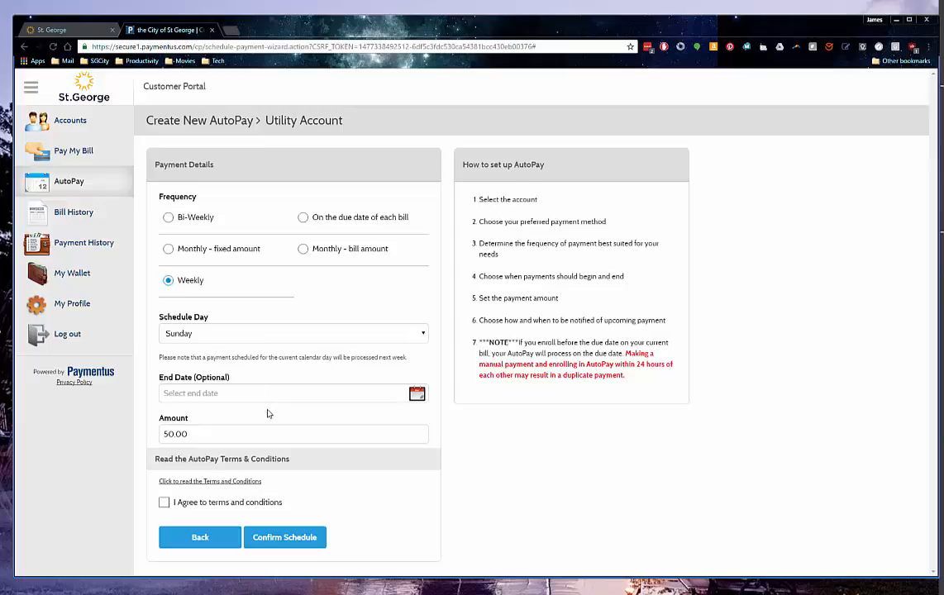
mouse_move(268, 394)
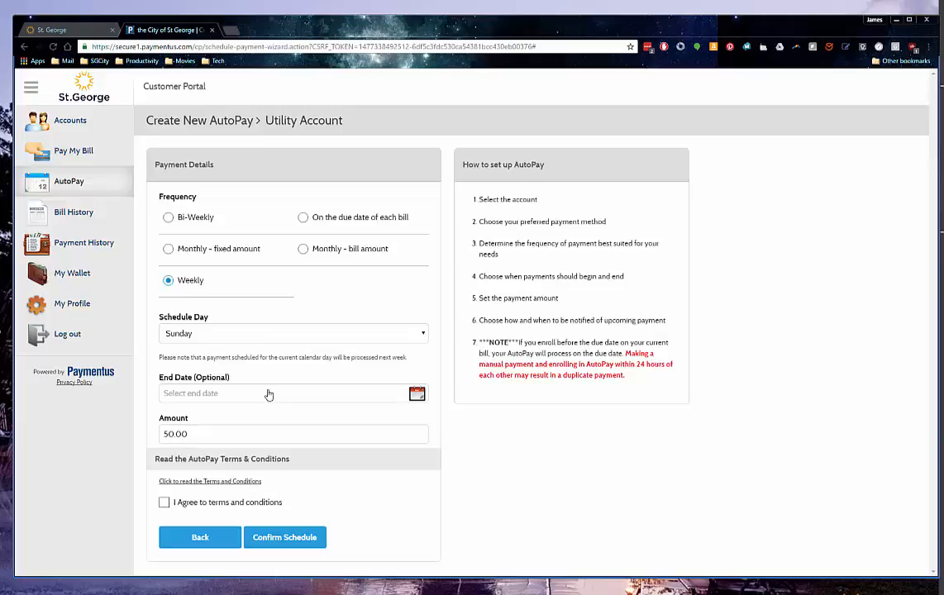
mouse_move(316, 400)
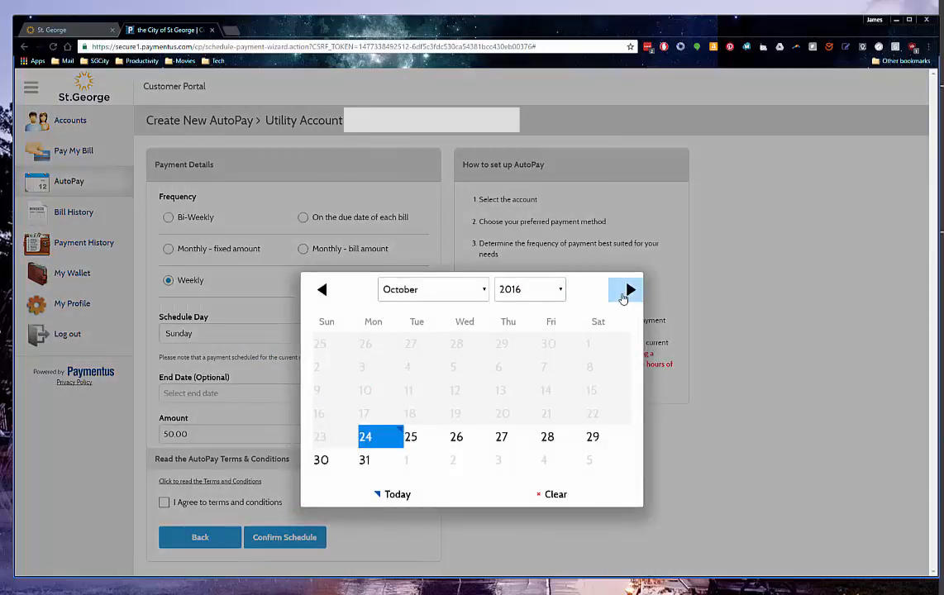
Choose 2017 in the end-date calendar for an end date of 10/24/2017.
left_click(529, 287)
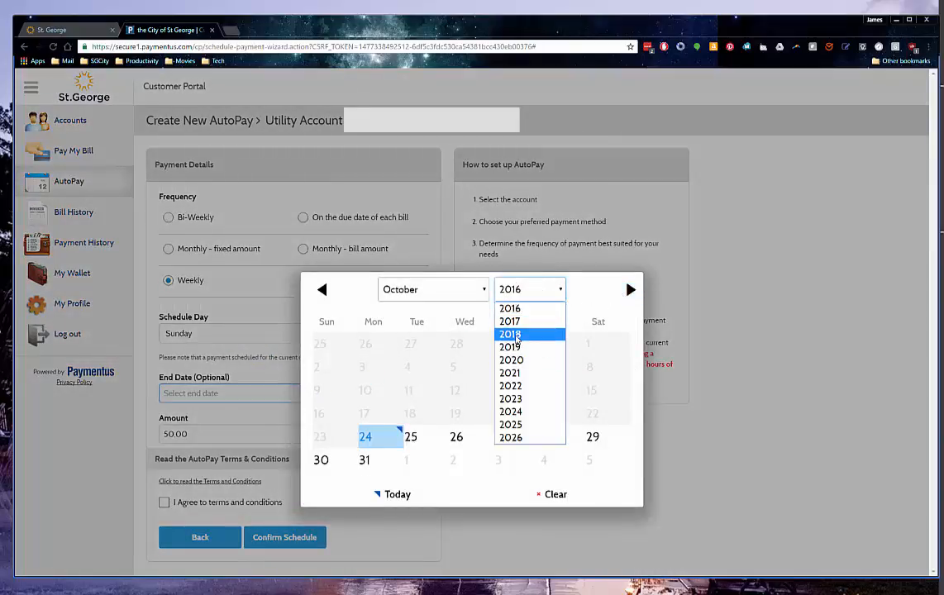
left_click(510, 321)
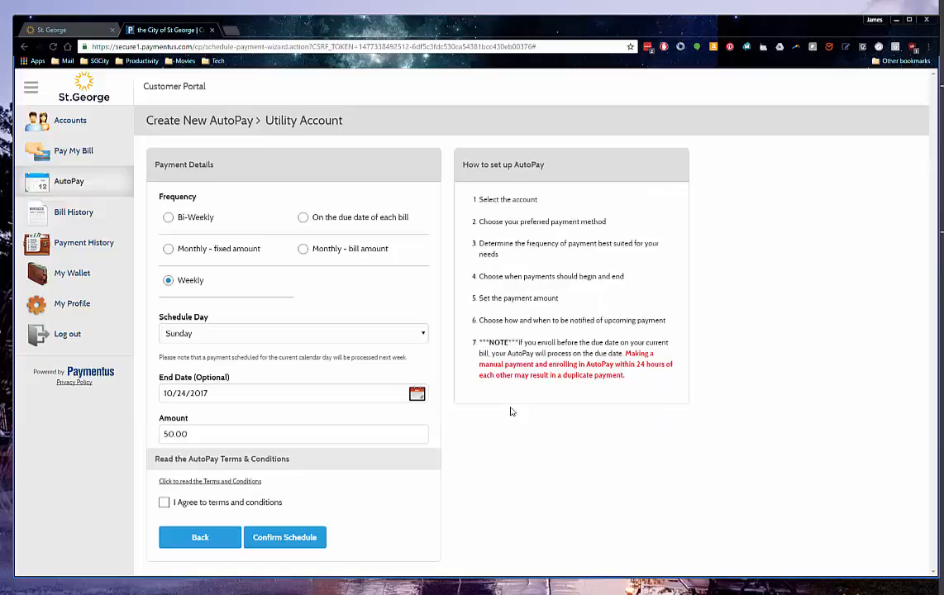
left_click(209, 481)
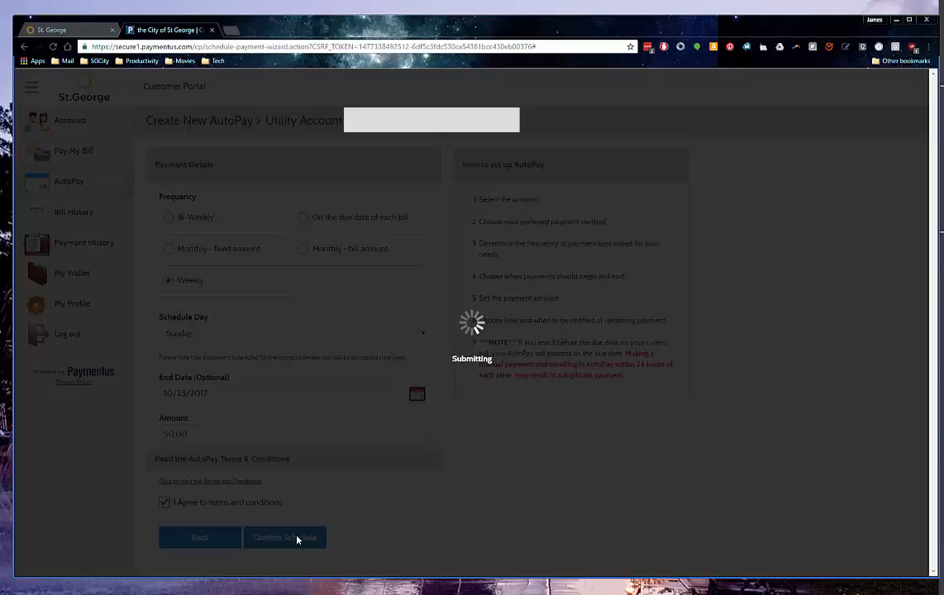
left_click(284, 538)
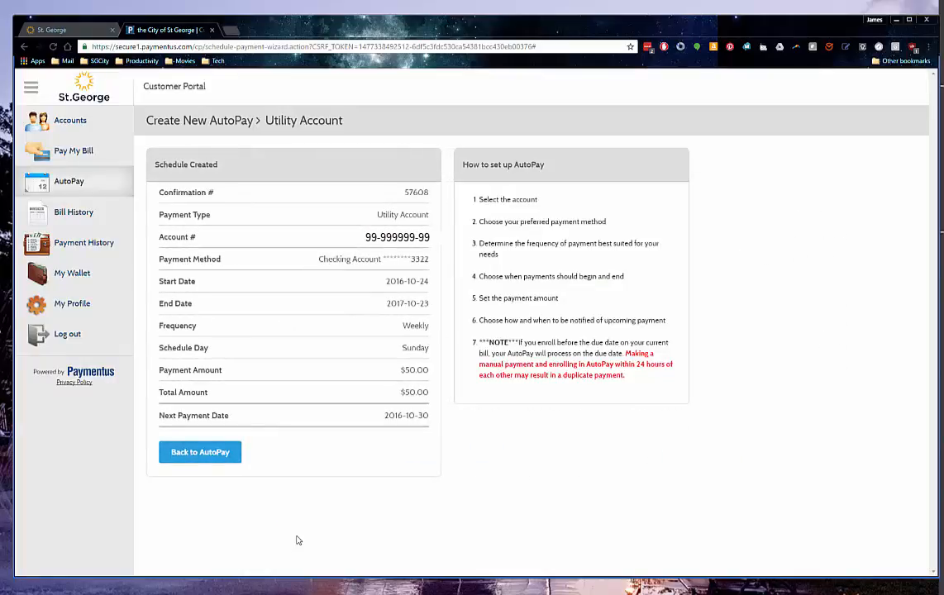
mouse_move(349, 331)
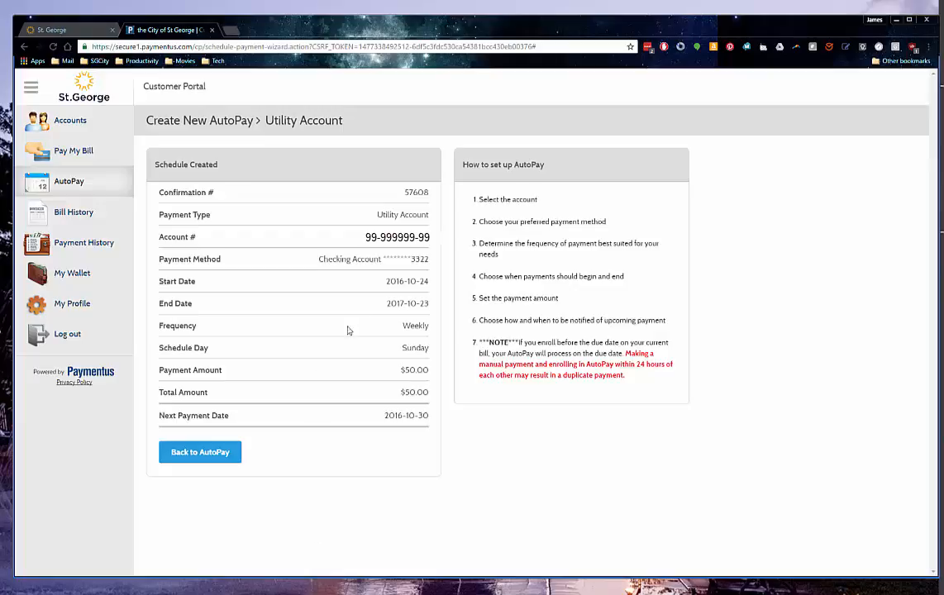
left_click(68, 180)
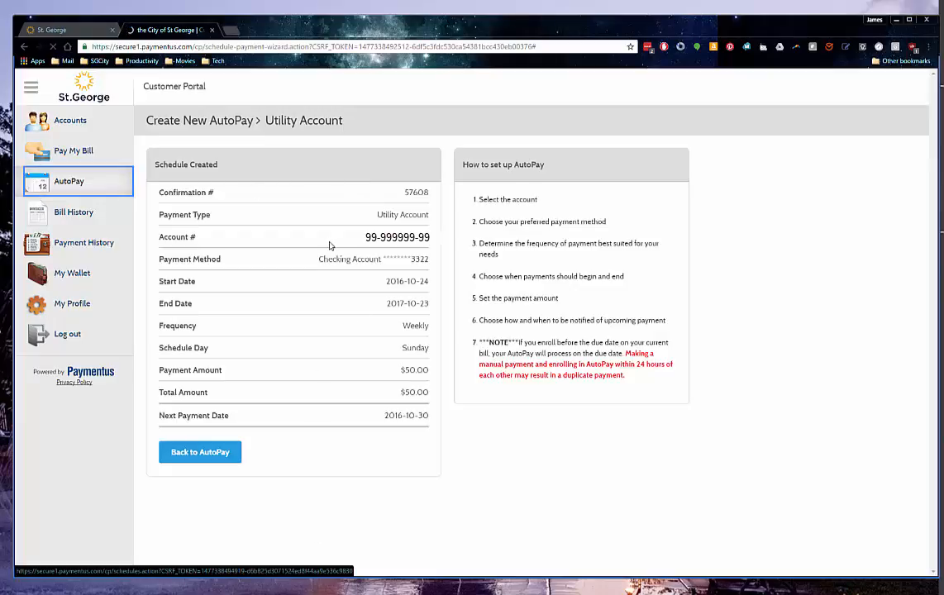
left_click(199, 453)
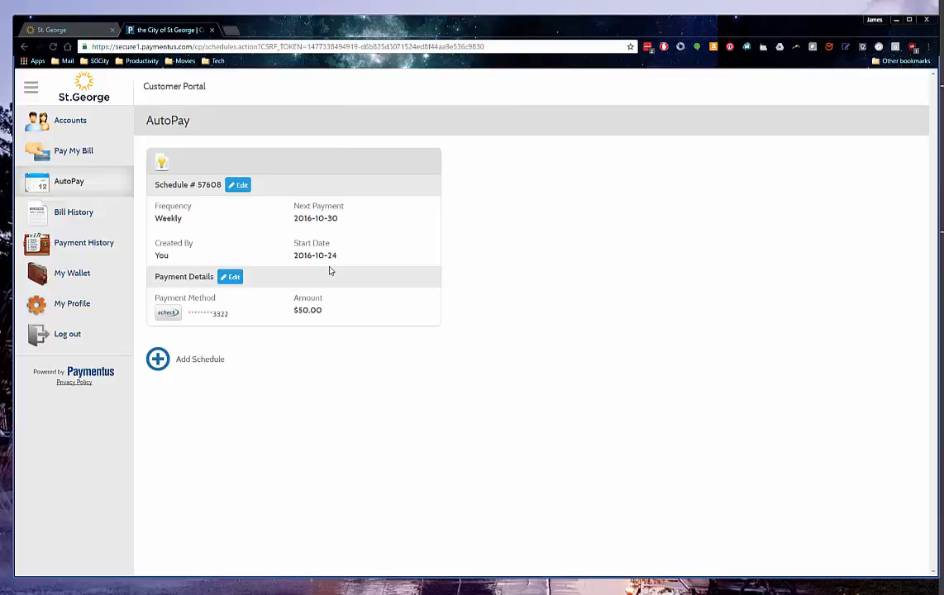
mouse_move(91, 193)
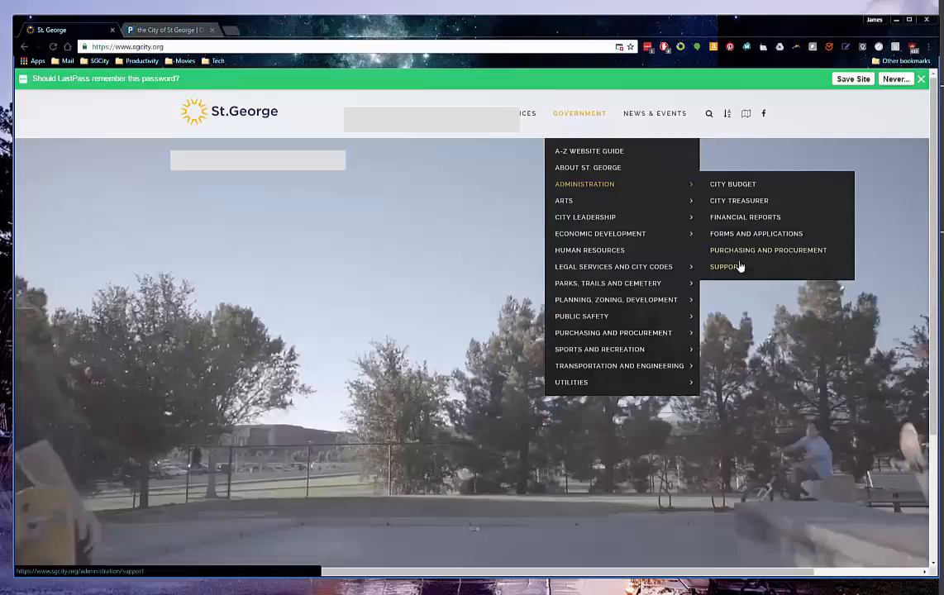
mouse_move(605, 250)
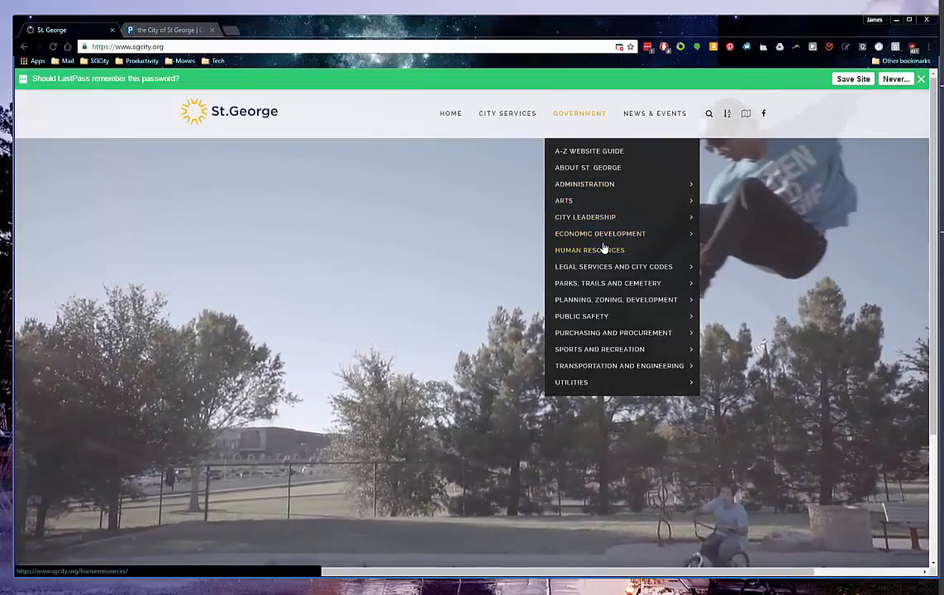
mouse_move(606, 283)
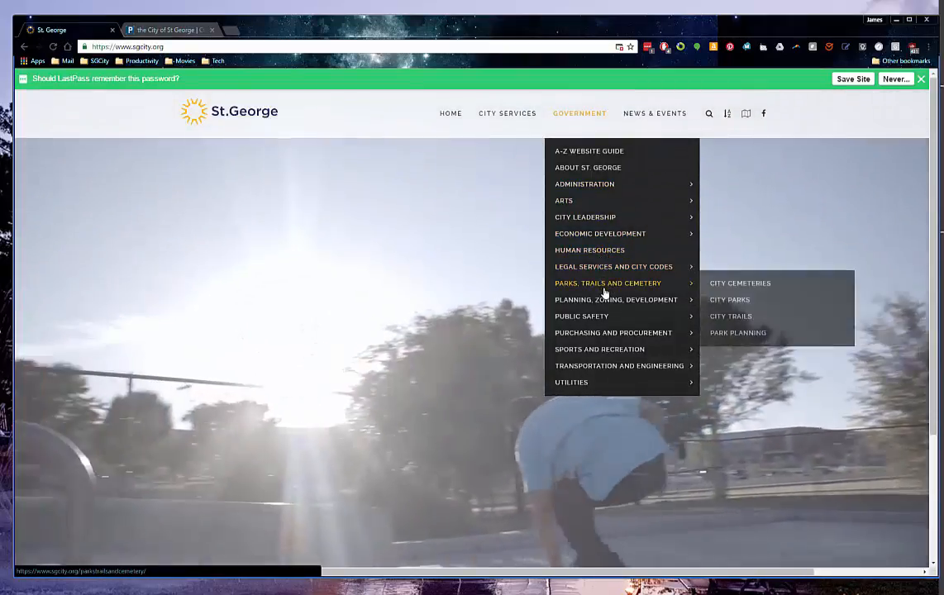
mouse_move(588, 383)
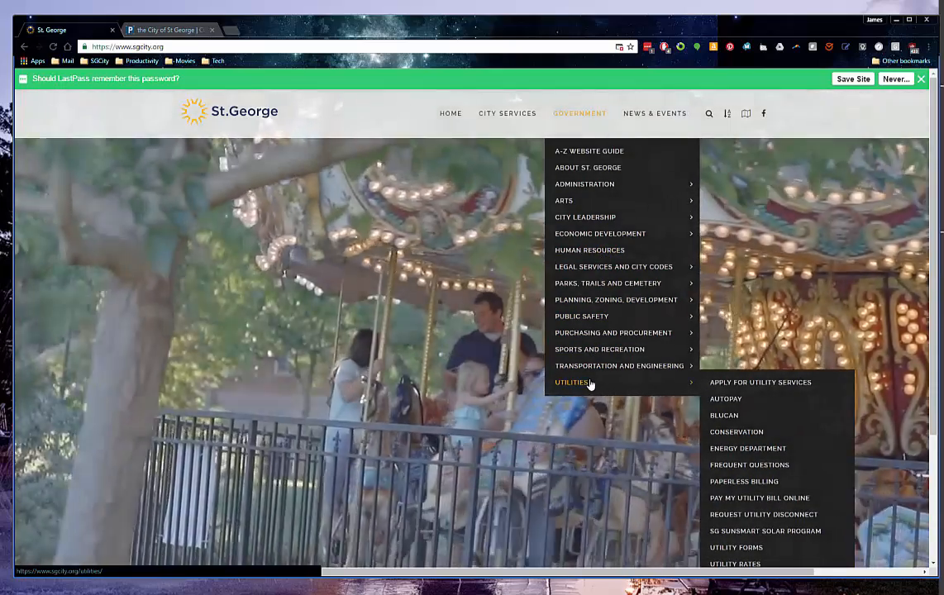
mouse_move(749, 466)
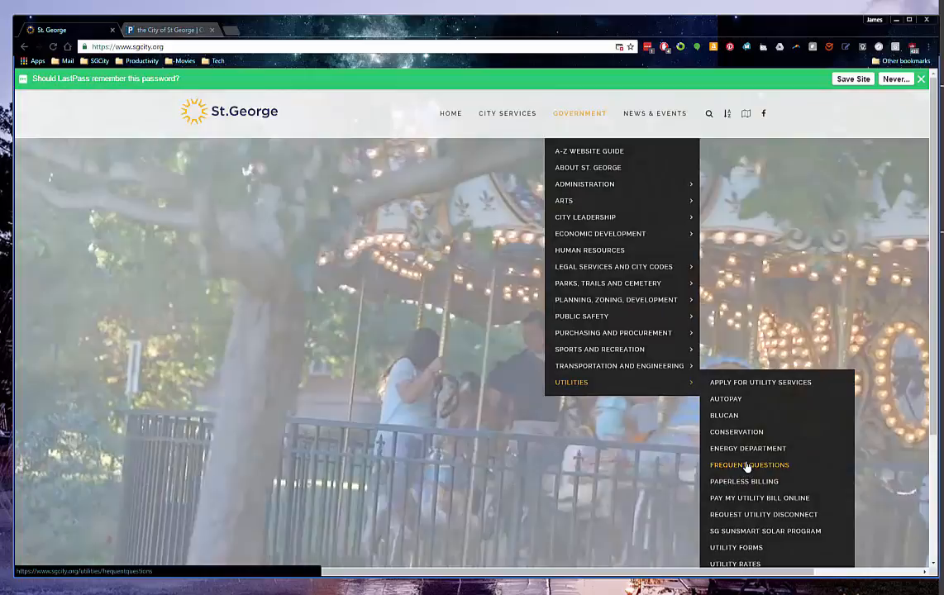
Open utilities Frequent Questions and scroll to the customer service contact details.
left_click(749, 465)
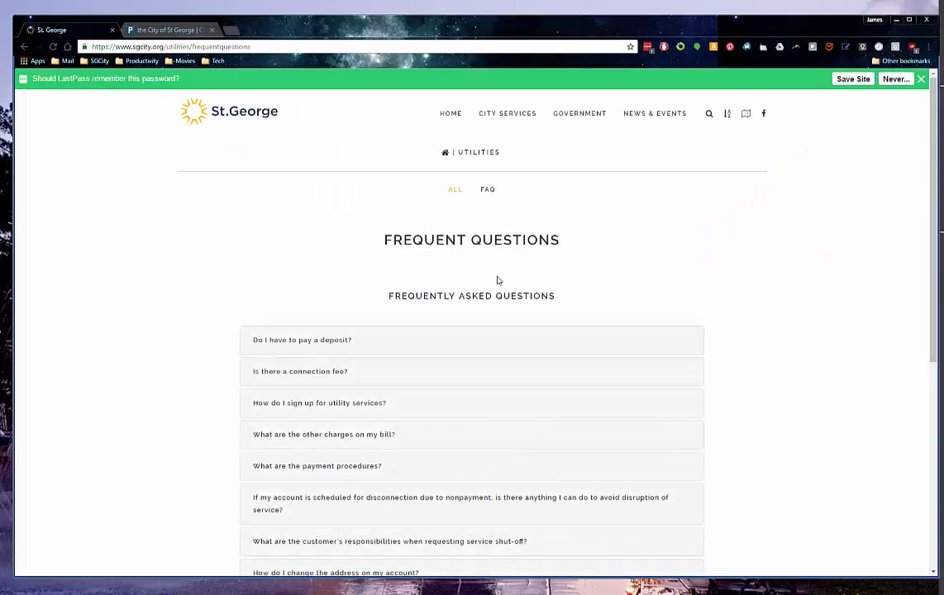
mouse_move(175, 301)
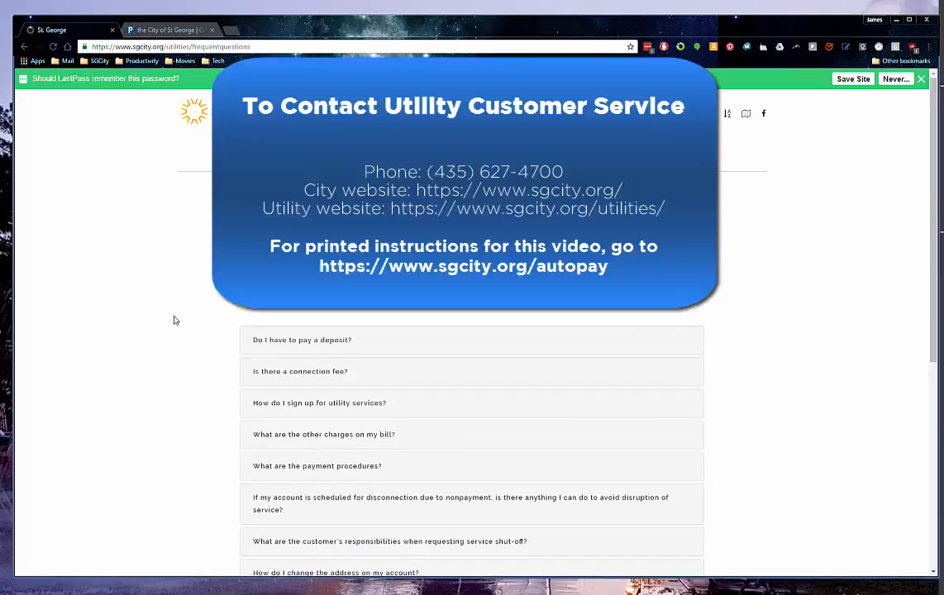
scroll("down", 3)
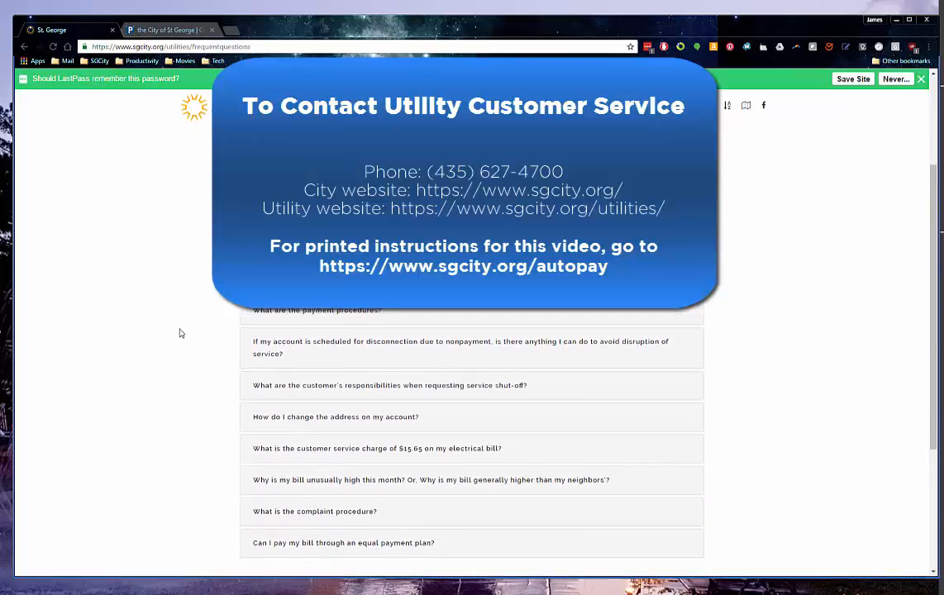
scroll("down", 3)
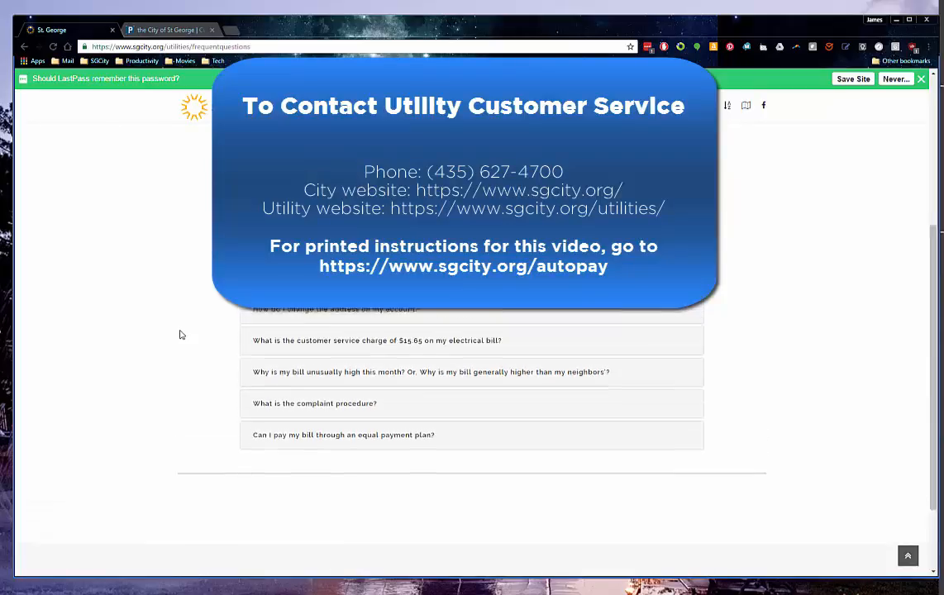